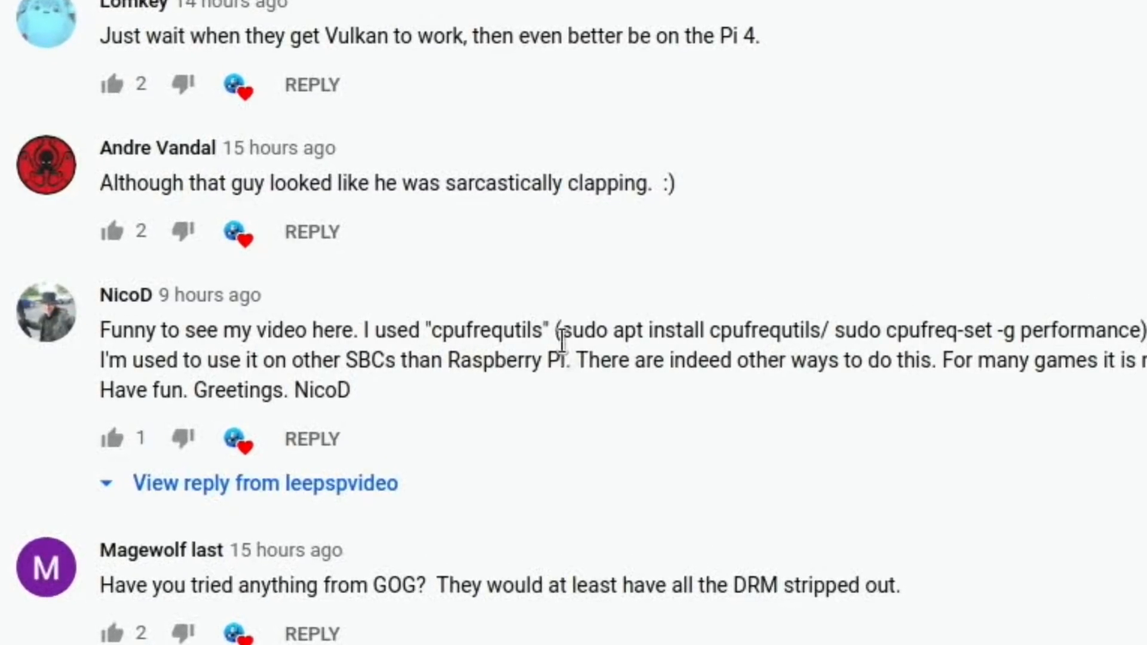
Read through the NicoD comment before minimising Chromium to the desktop.
{"action": "left_click_drag", "start_coordinate": [562, 329], "coordinate": [738, 330]}
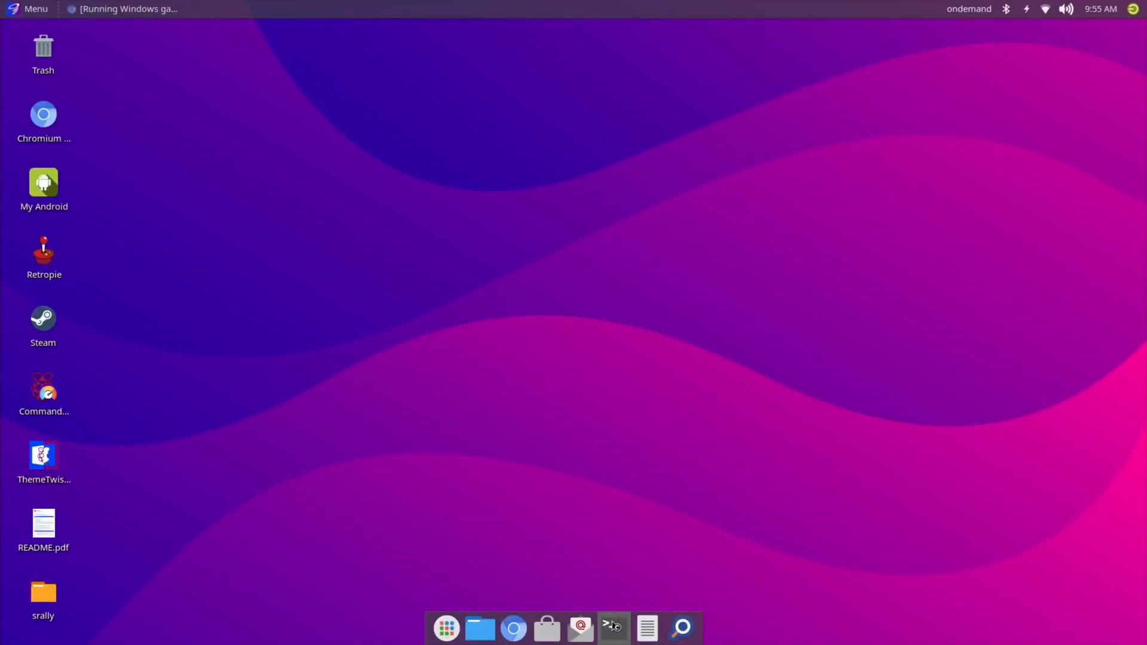
Install cpufrequtils in a terminal (confirming with y) and copy the 'sudo cpufreq-set -g performance' command.
{"action": "left_click", "coordinate": [613, 626]}
{"action": "type", "text": "sudo apt install cpufrequtils"}
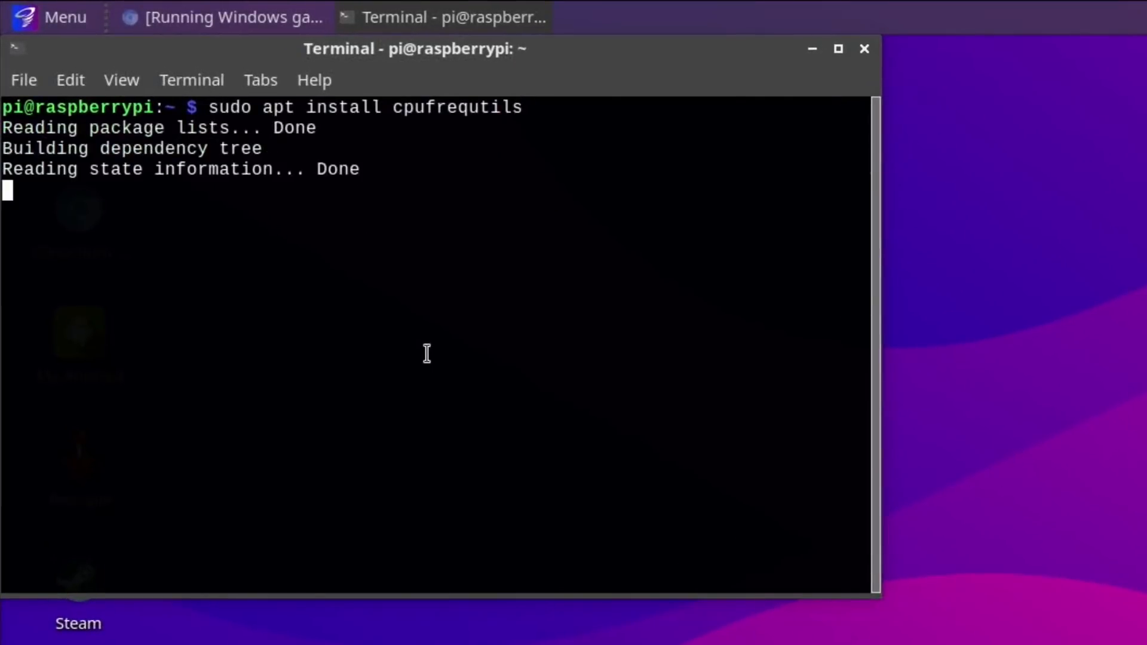
{"action": "type", "text": "y"}
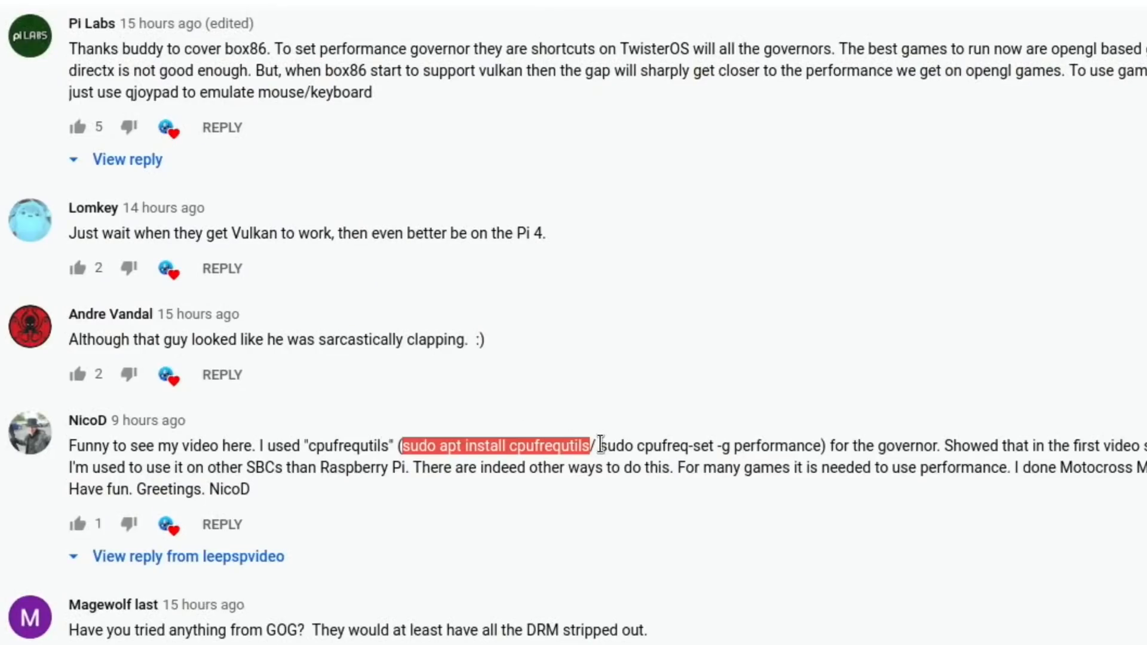
{"action": "left_click_drag", "start_coordinate": [600, 445], "coordinate": [775, 446]}
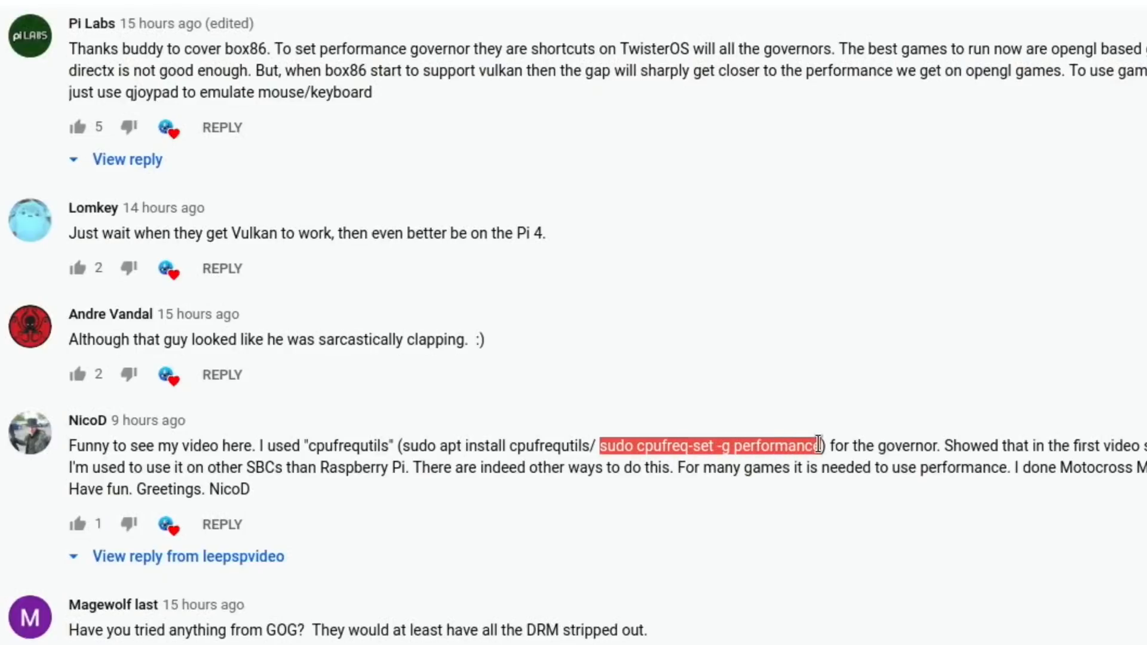
{"action": "mouse_move", "coordinate": [821, 475]}
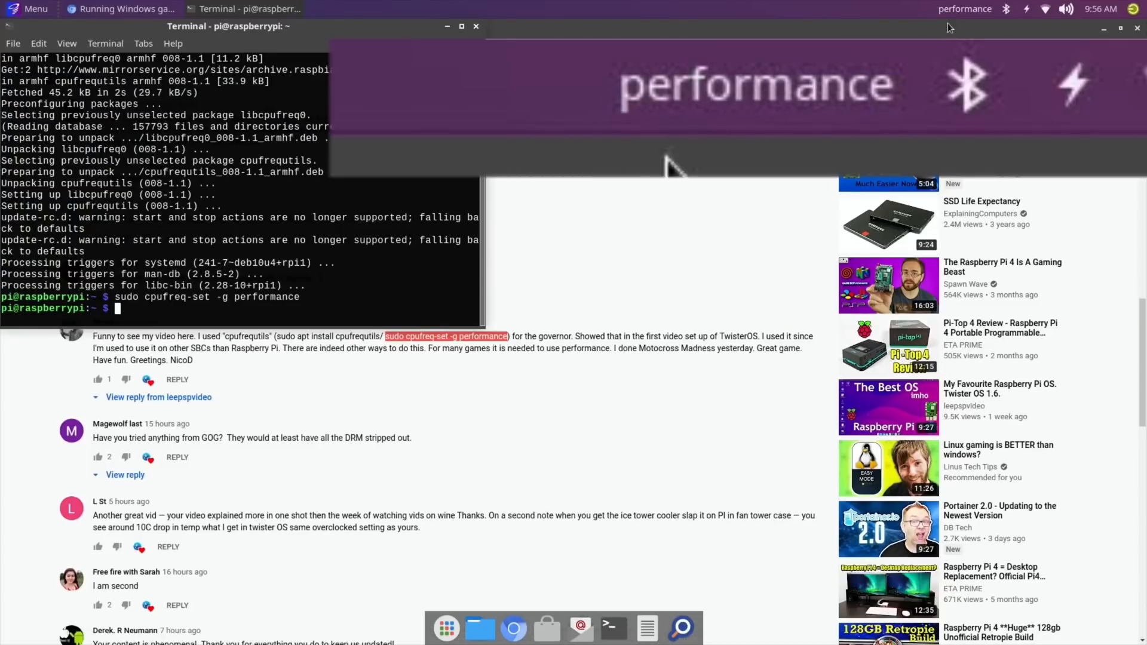
{"action": "mouse_move", "coordinate": [963, 9]}
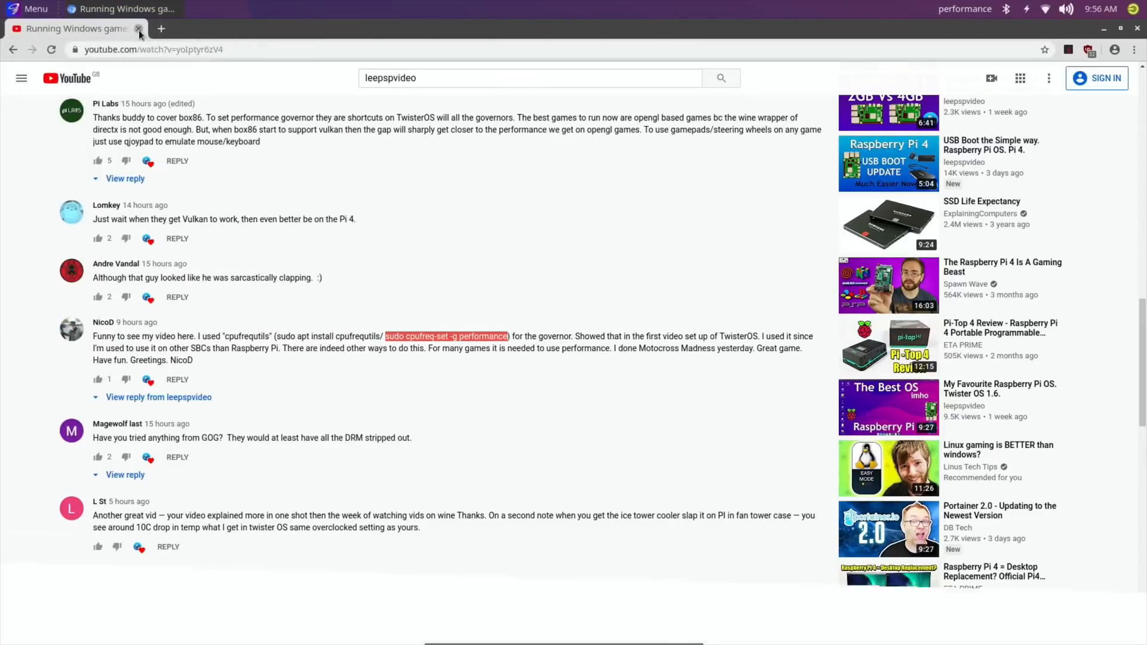
Close the YouTube page and launch Commander Pi, dismissing its 'Update is available' notice.
{"action": "left_click", "coordinate": [138, 29]}
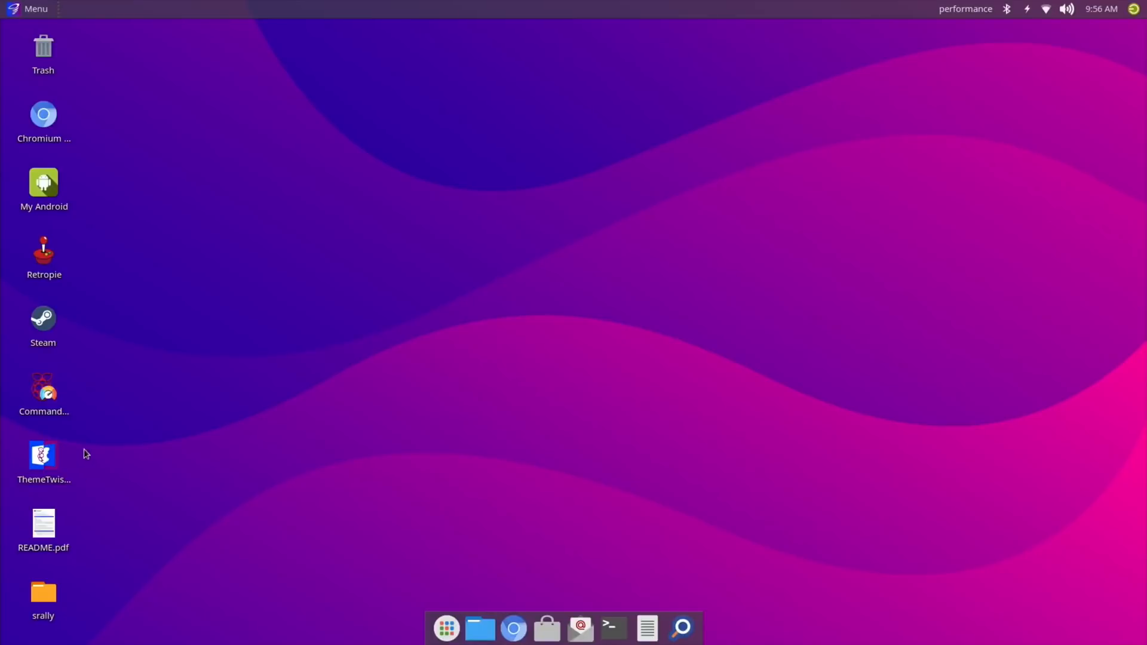
{"action": "left_click", "coordinate": [43, 388]}
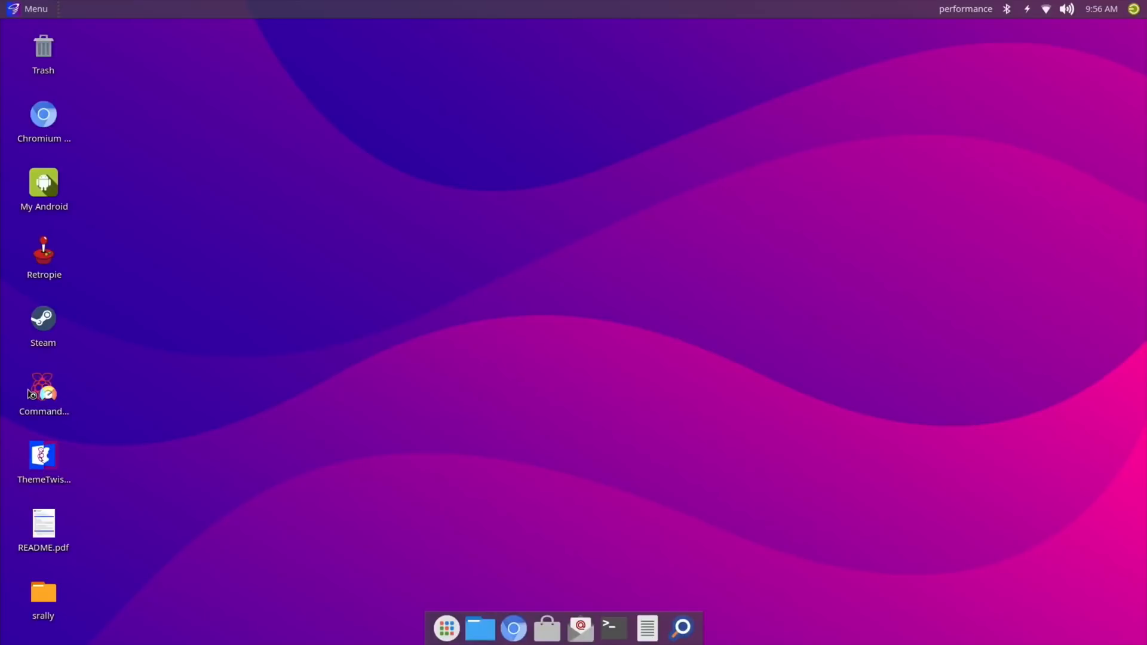
{"action": "double_click", "coordinate": [44, 388]}
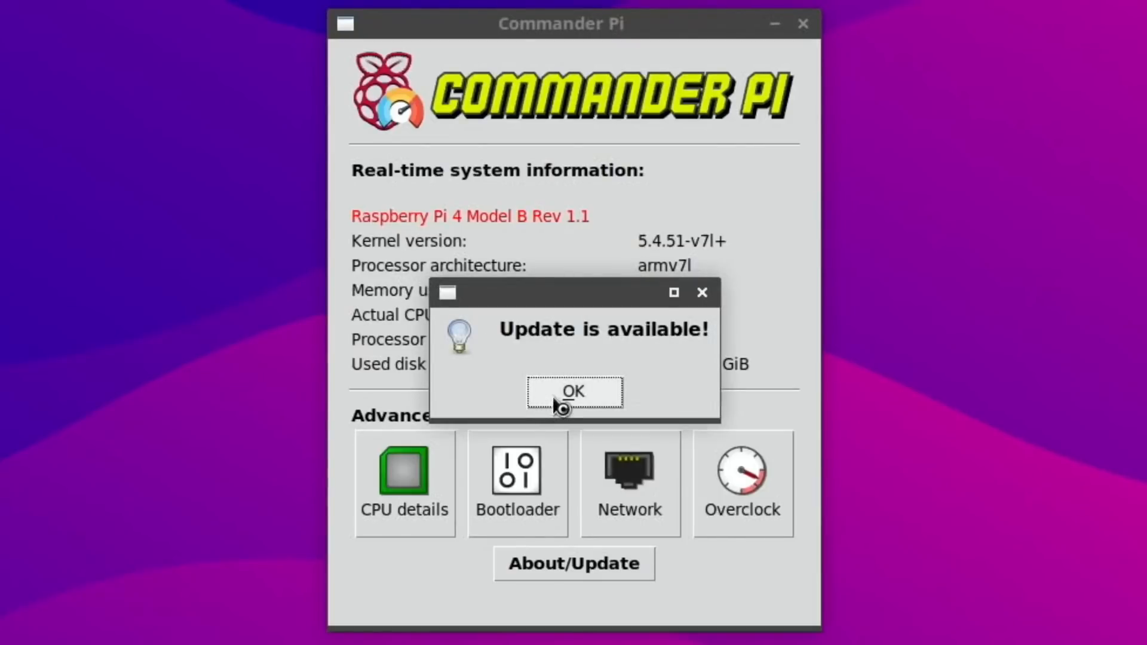
{"action": "left_click", "coordinate": [573, 391]}
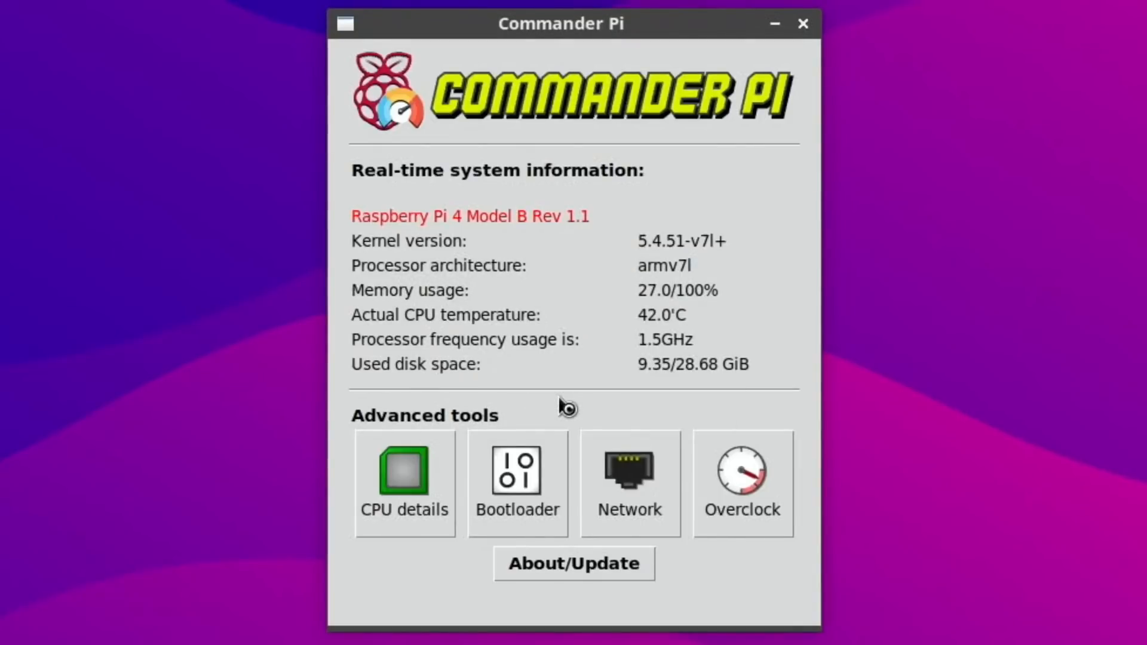
{"action": "mouse_move", "coordinate": [667, 356]}
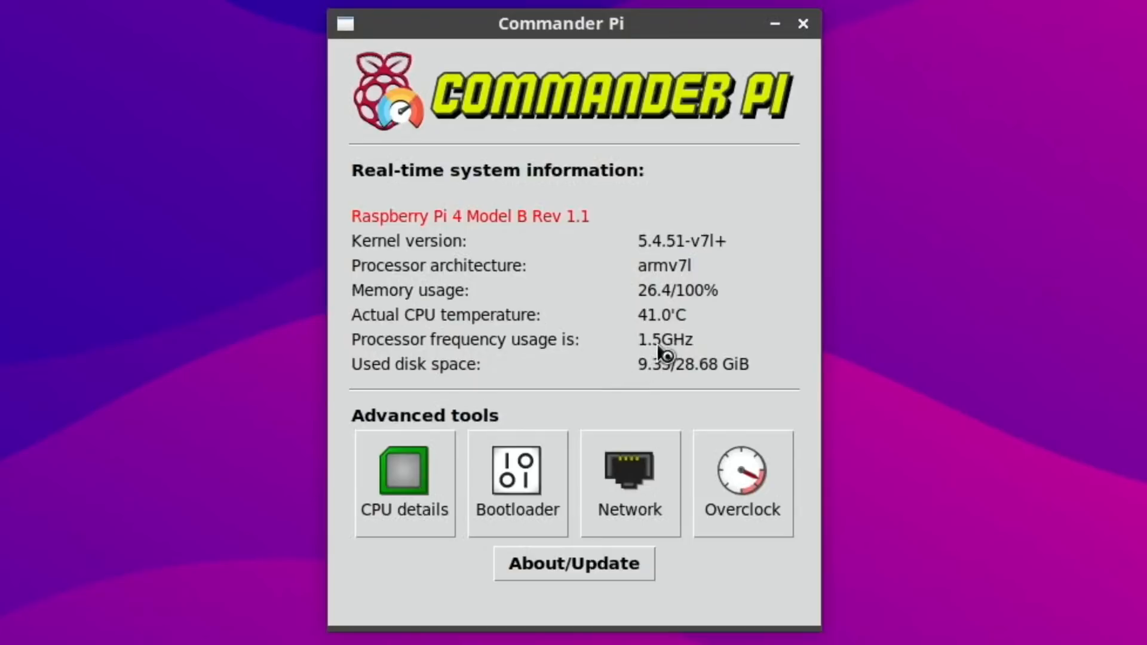
Set the overclock to arm_freq 2300, gpu_freq 750 and over_voltage 6, then apply and reboot.
{"action": "left_click", "coordinate": [743, 485]}
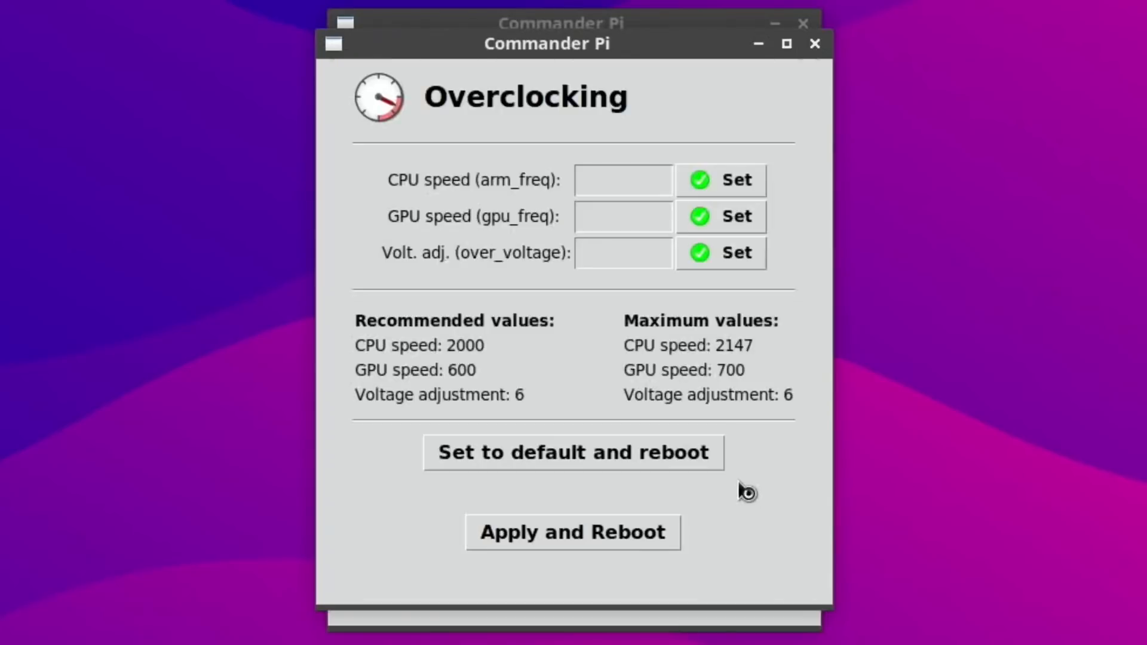
{"action": "mouse_move", "coordinate": [606, 424]}
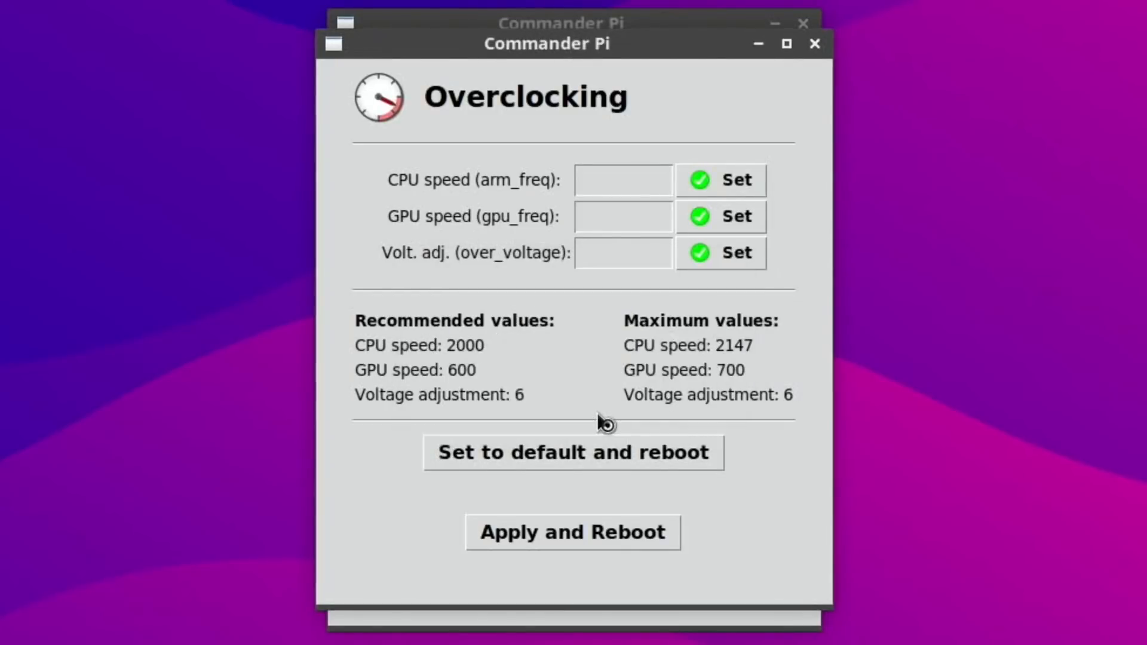
{"action": "type", "text": "2"}
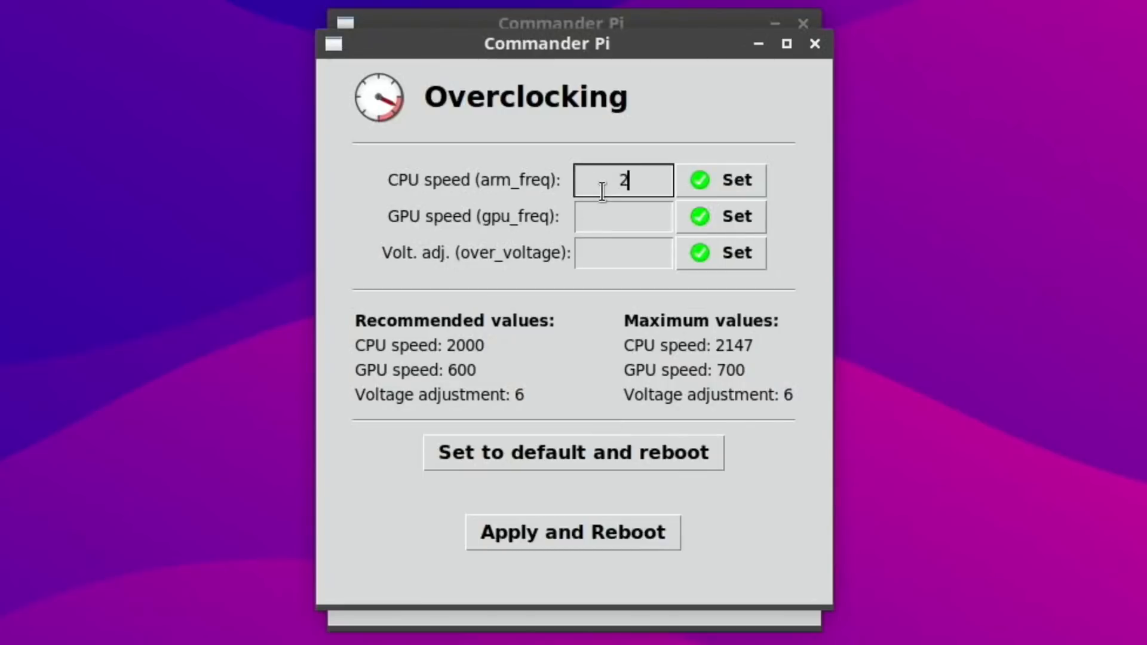
{"action": "type", "text": "300"}
{"action": "left_click", "coordinate": [624, 216]}
{"action": "type", "text": "750"}
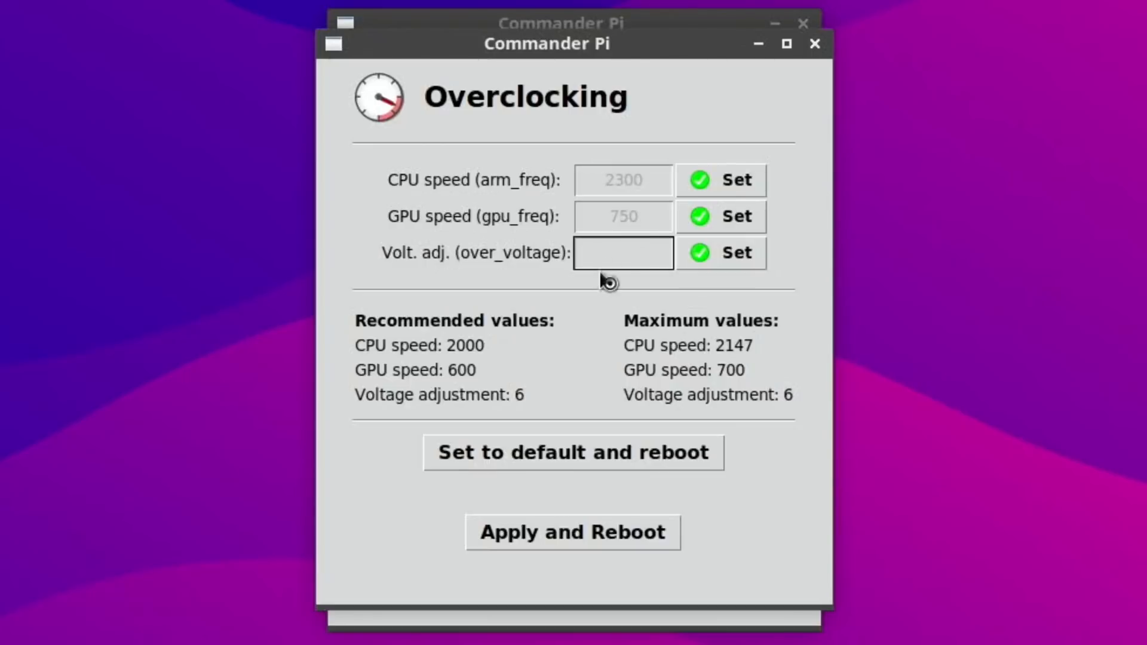
{"action": "type", "text": "6"}
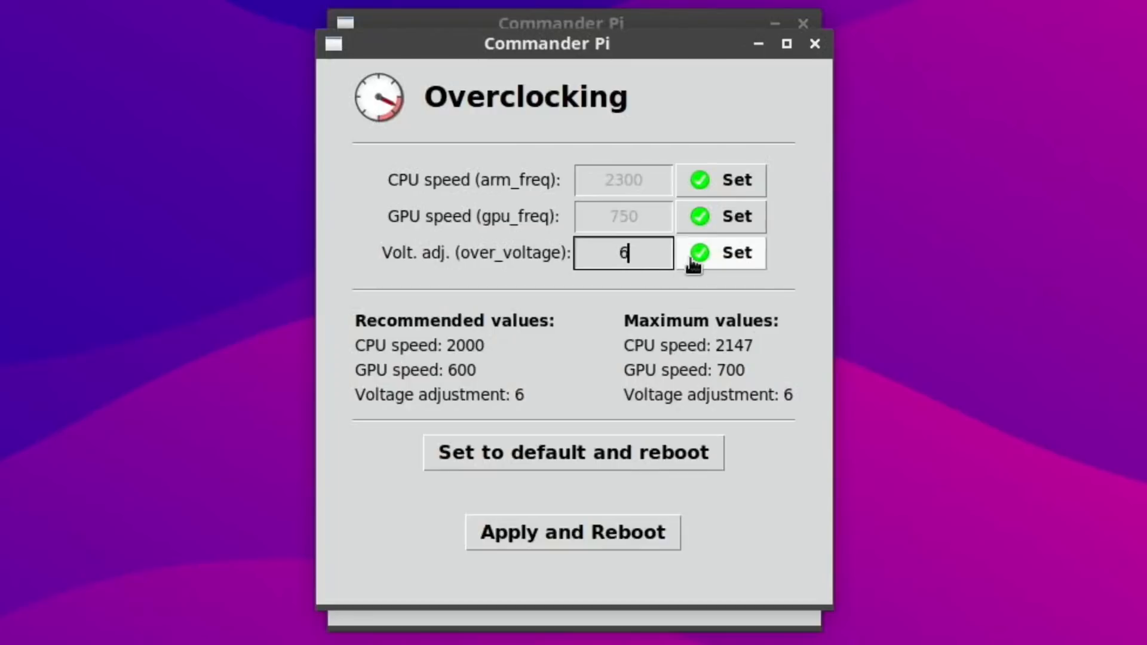
{"action": "left_click", "coordinate": [721, 254]}
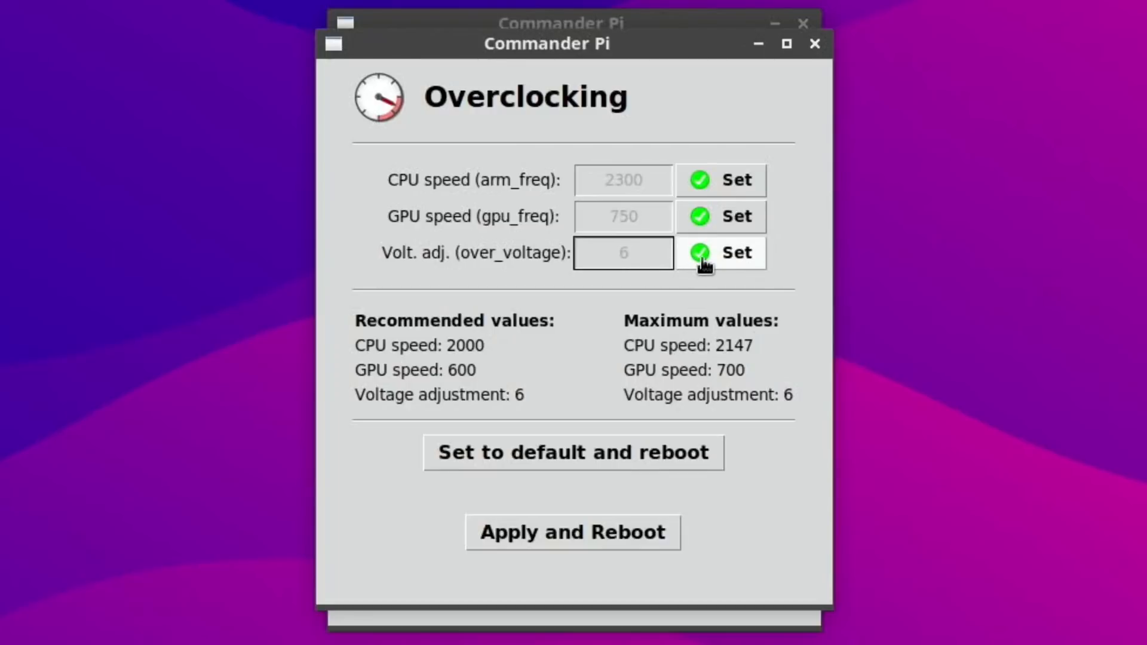
{"action": "mouse_move", "coordinate": [682, 256]}
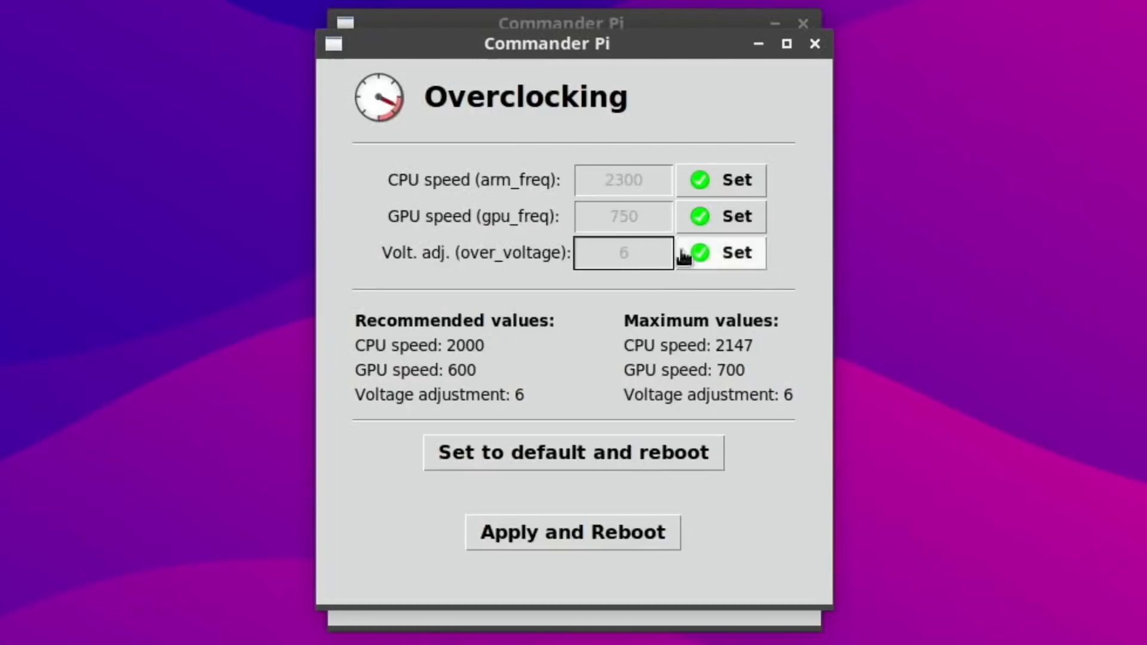
{"action": "mouse_move", "coordinate": [575, 498]}
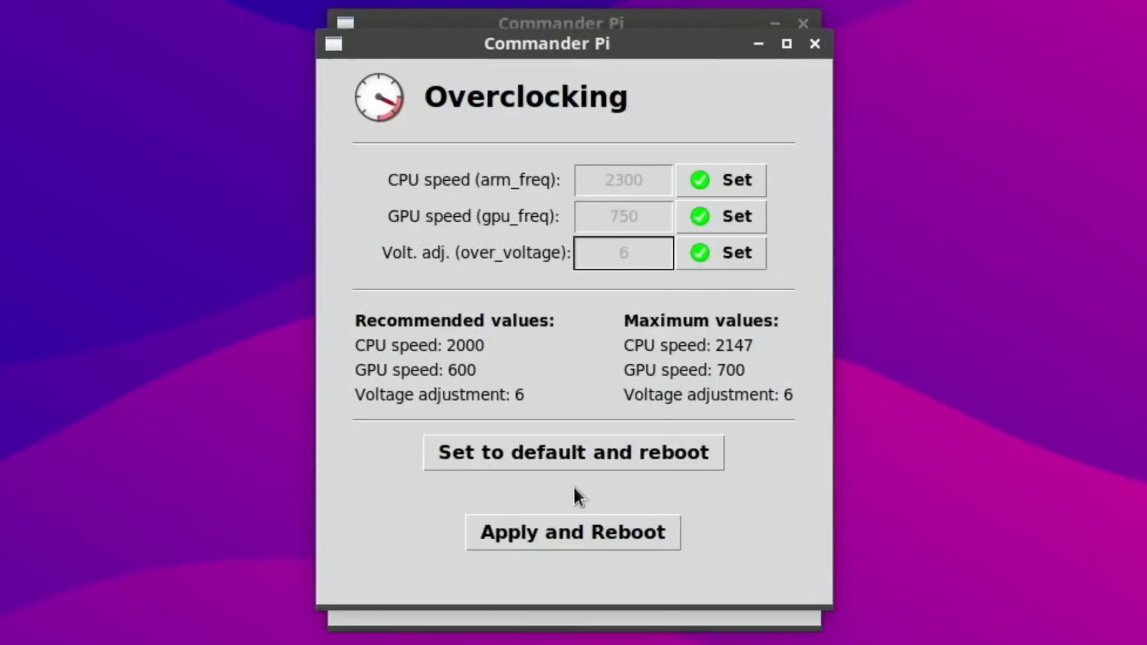
{"action": "left_click", "coordinate": [573, 533]}
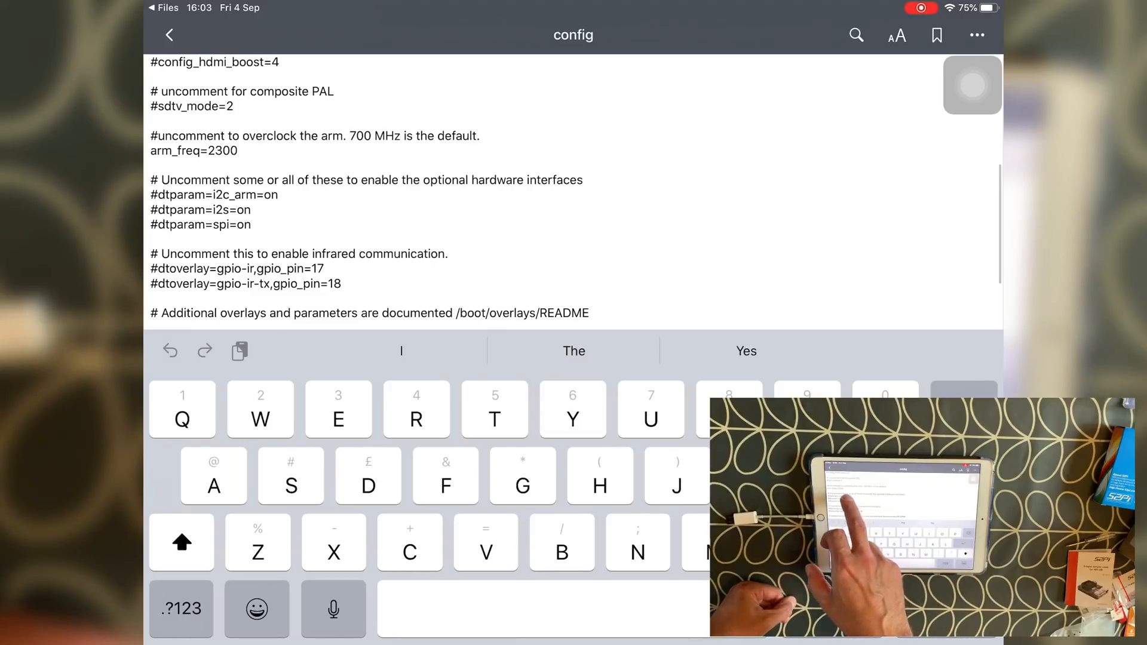
Edit the config file's [all] section so over_voltage reads 9 beside arm_freq=2300 and gpu_freq=750.
{"action": "left_click", "coordinate": [182, 542]}
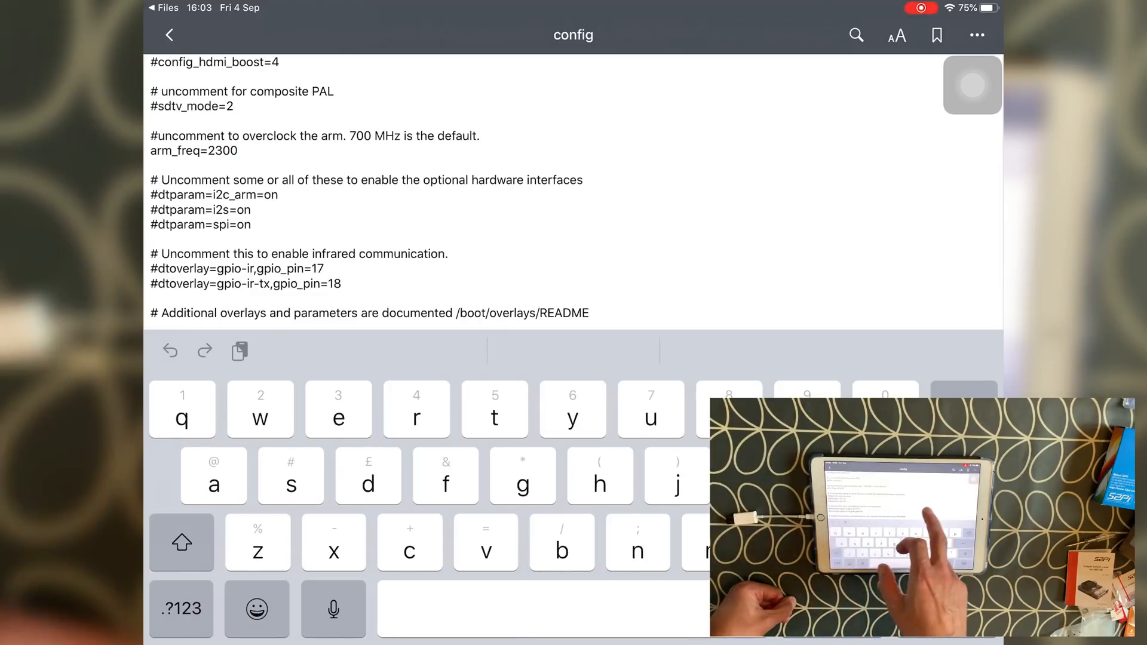
{"action": "scroll", "scroll_direction": "down", "scroll_amount": 3}
{"action": "type", "text": "over_voltage=9"}
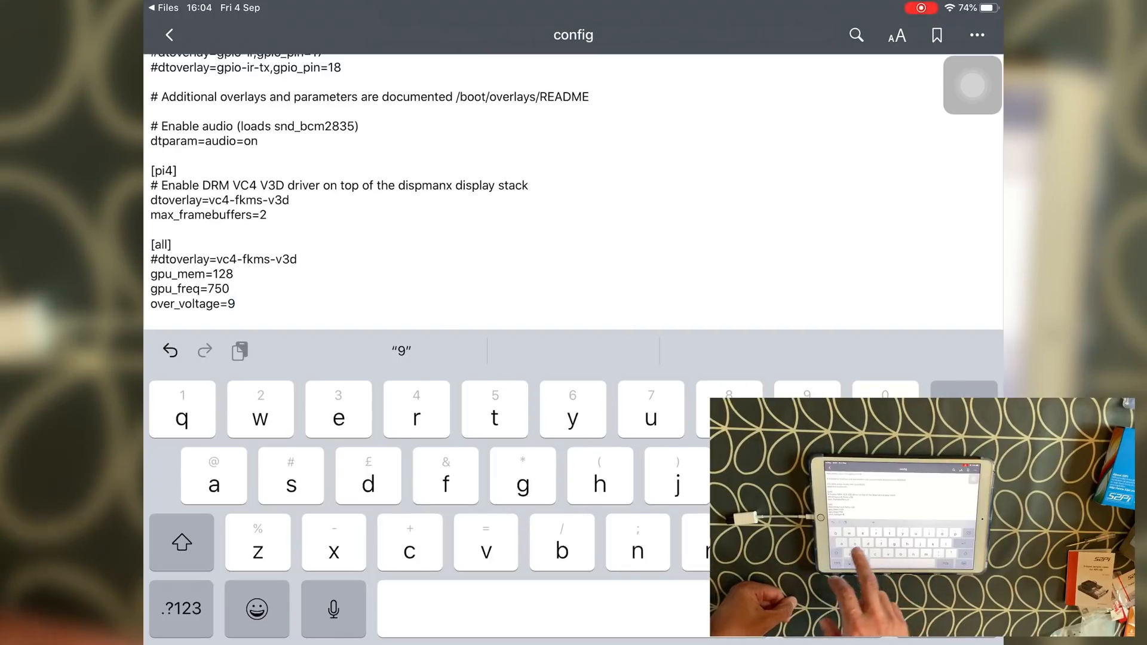
{"action": "left_click", "coordinate": [170, 33]}
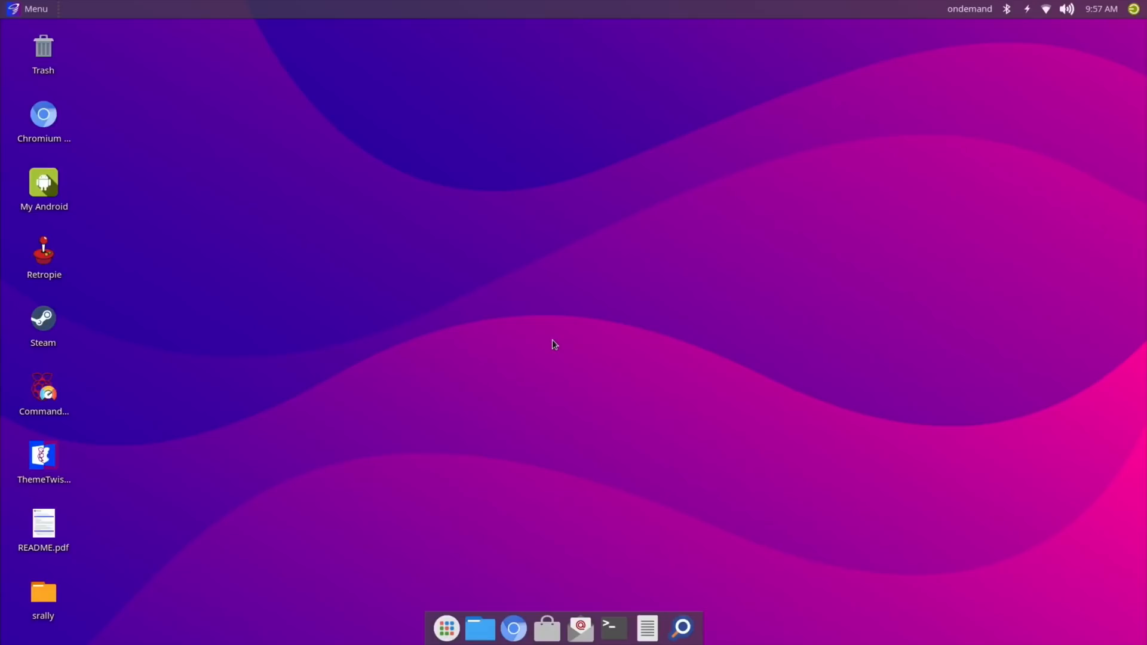
{"action": "mouse_move", "coordinate": [951, 14]}
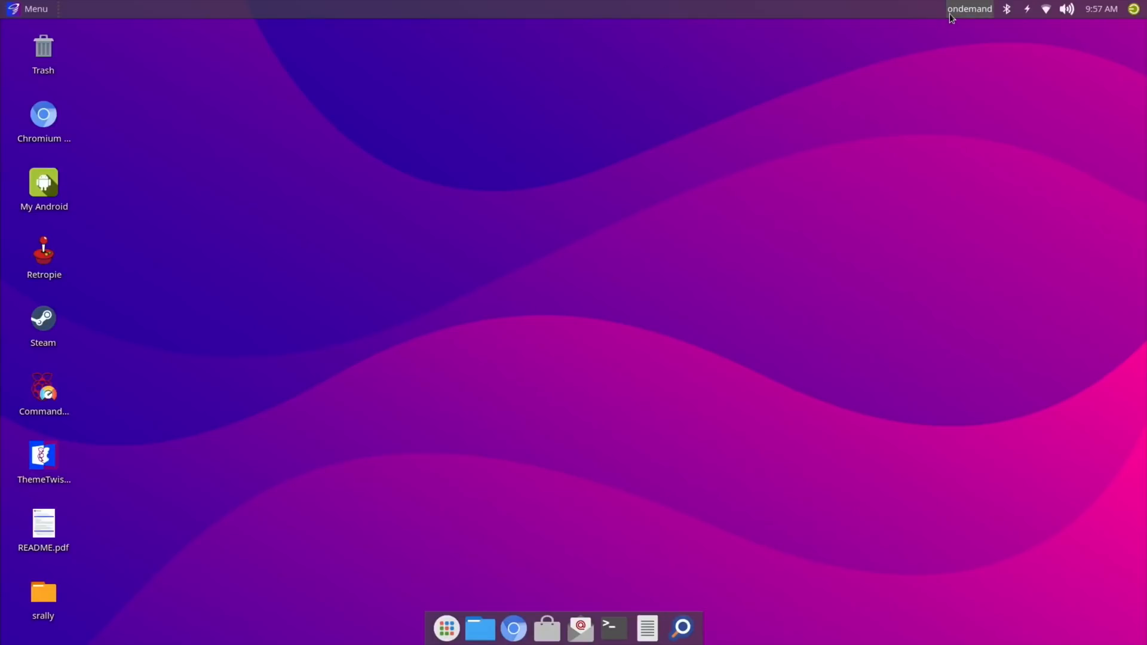
{"action": "mouse_move", "coordinate": [959, 26]}
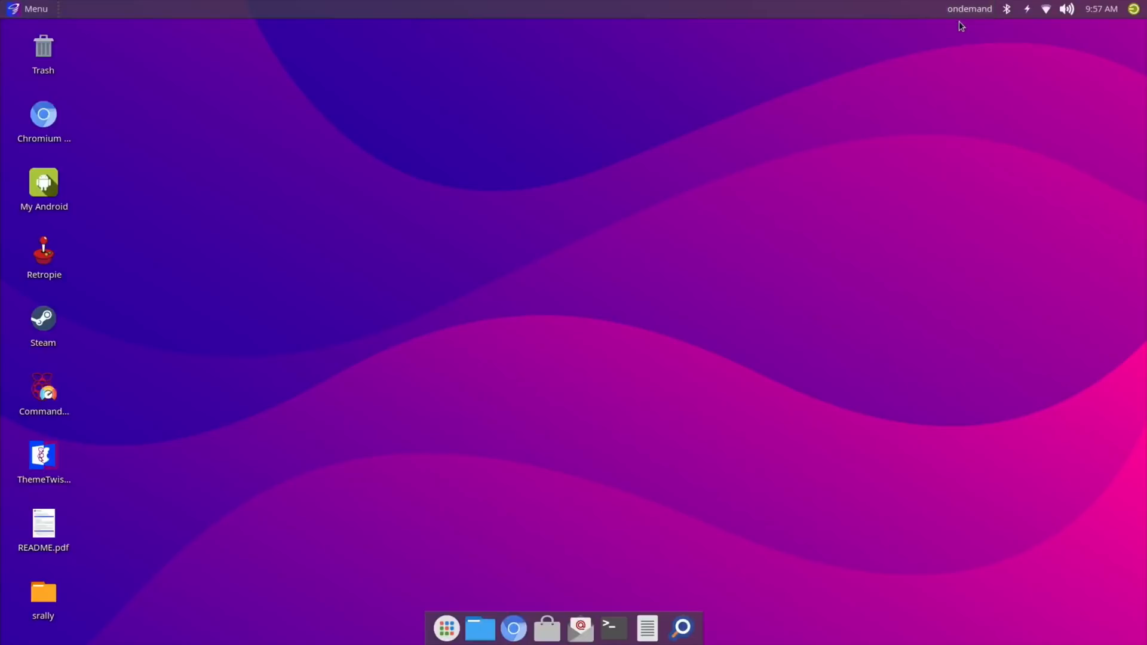
{"action": "mouse_move", "coordinate": [533, 386]}
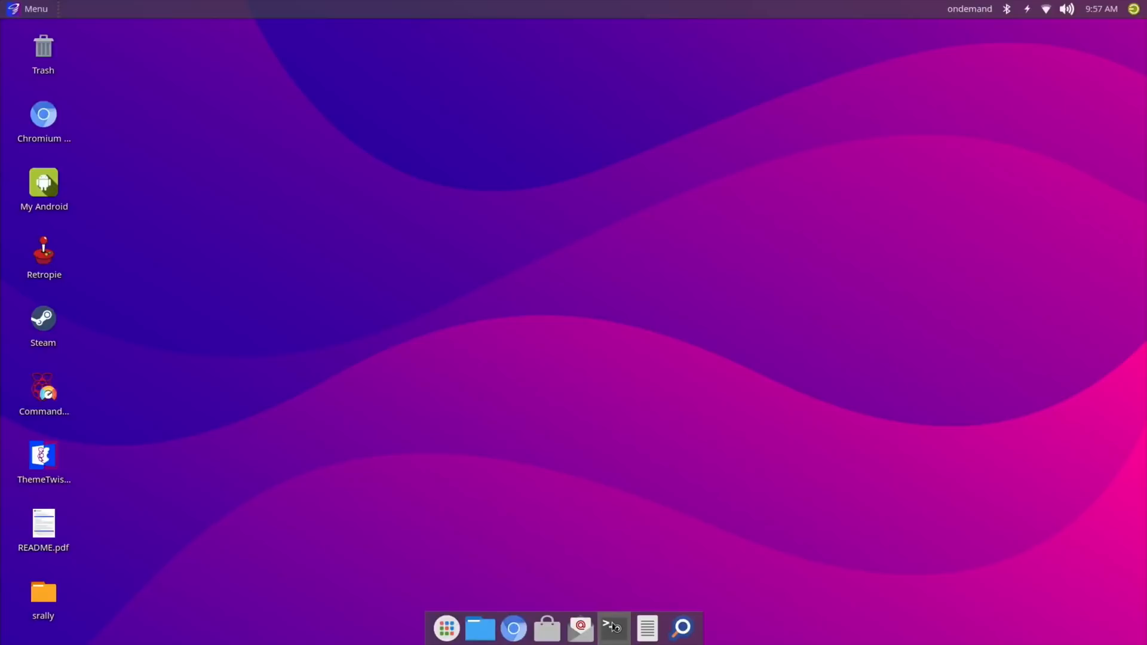
Run 'sudo cpufreq-set -g performance' in a new terminal and minimize it.
{"action": "left_click", "coordinate": [611, 626]}
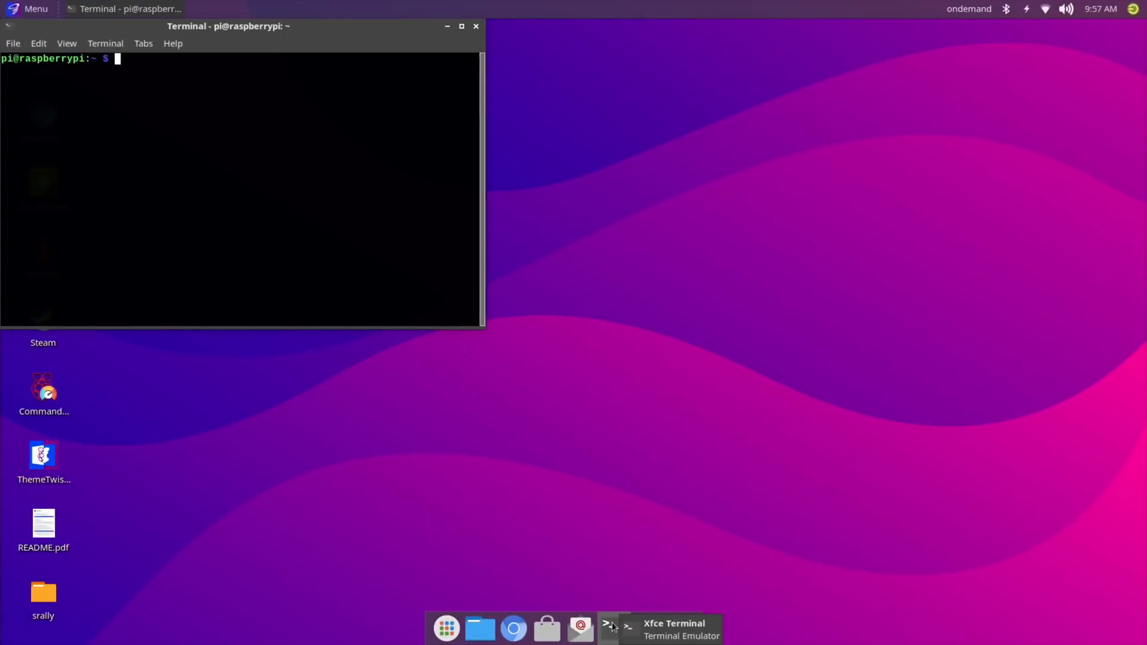
{"action": "type", "text": "sudo cpufreq-set -g performance"}
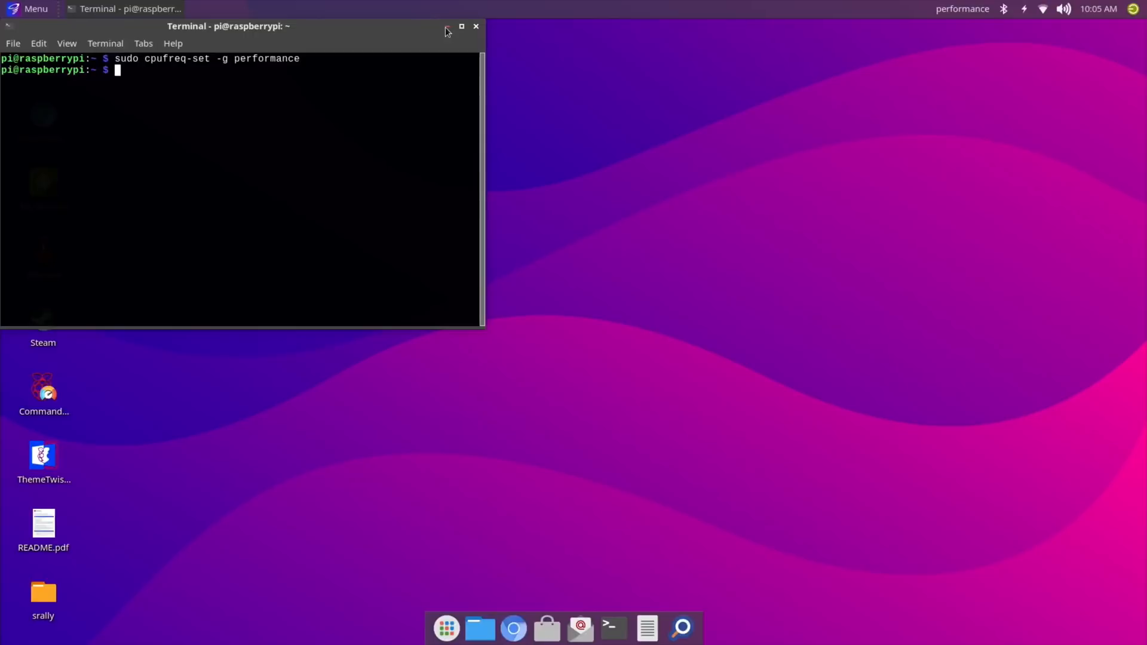
{"action": "left_click", "coordinate": [445, 26]}
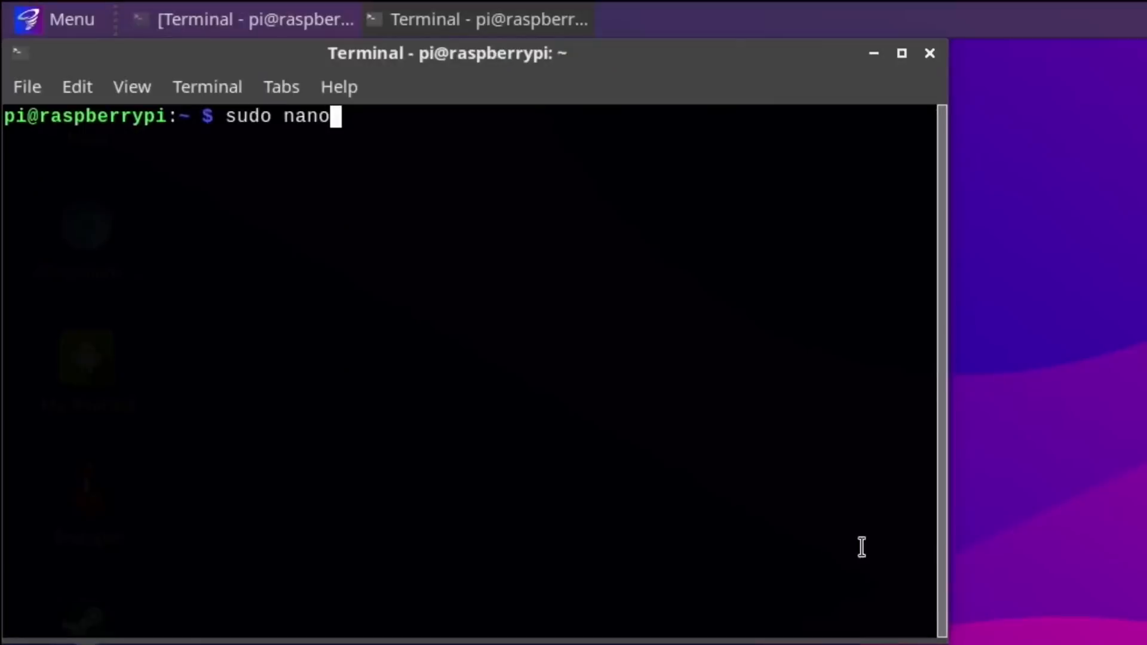
Open /boot/config.txt in nano and scroll to the arm_freq=2300, gpu_freq=750, over_voltage=9 lines.
{"action": "type", "text": "/"}
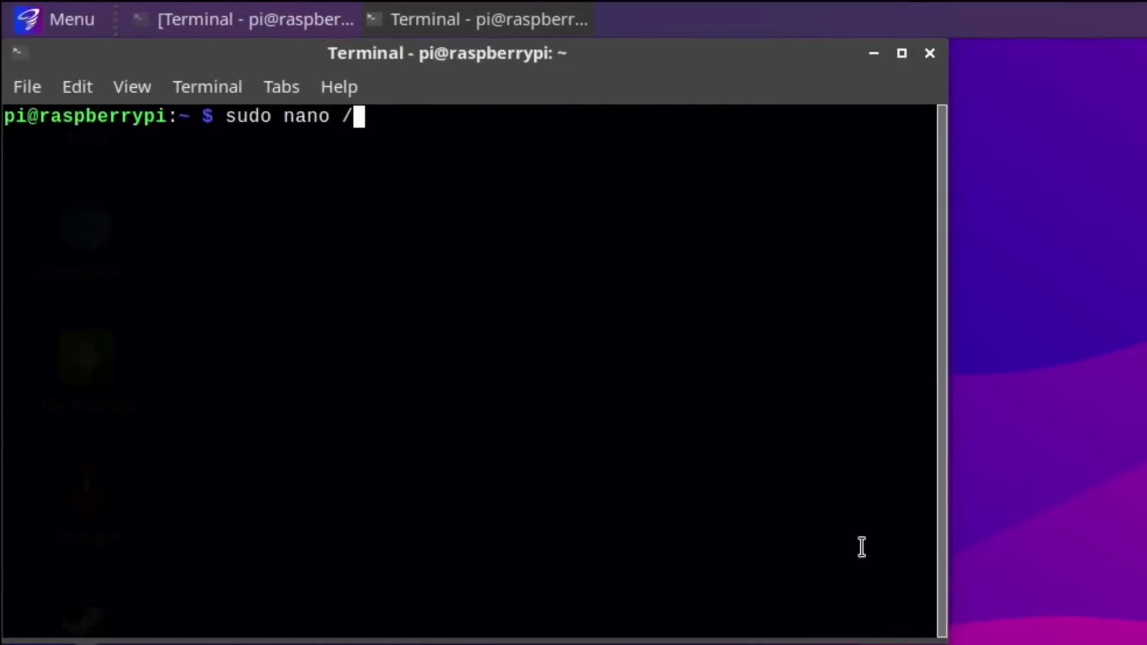
{"action": "type", "text": "boot"}
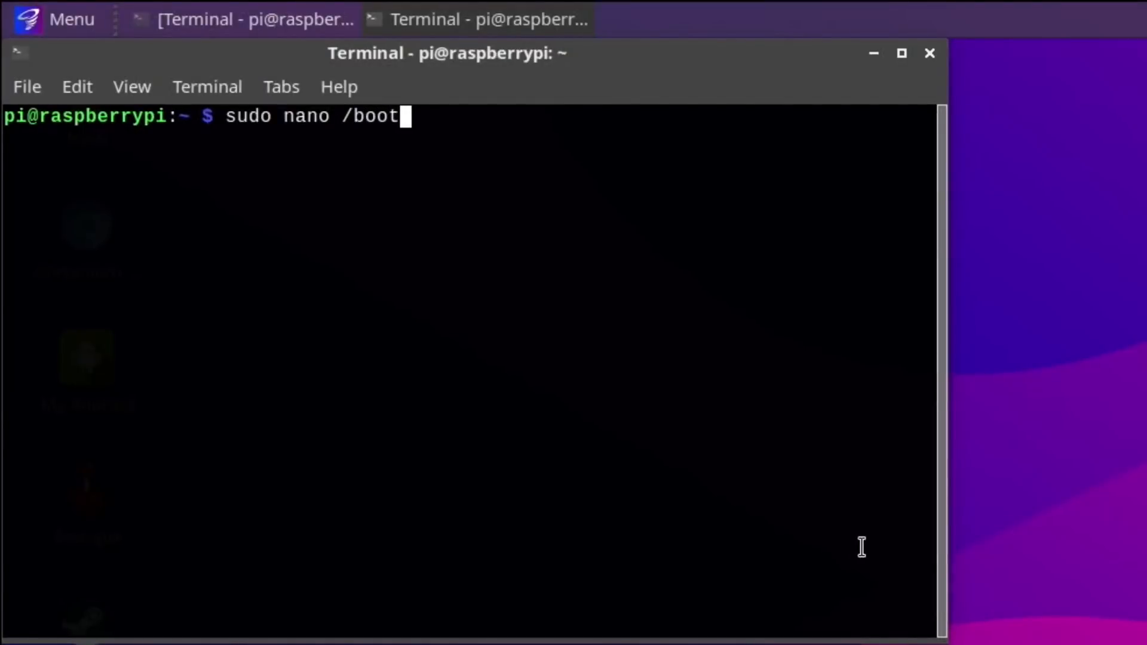
{"action": "type", "text": "/c"}
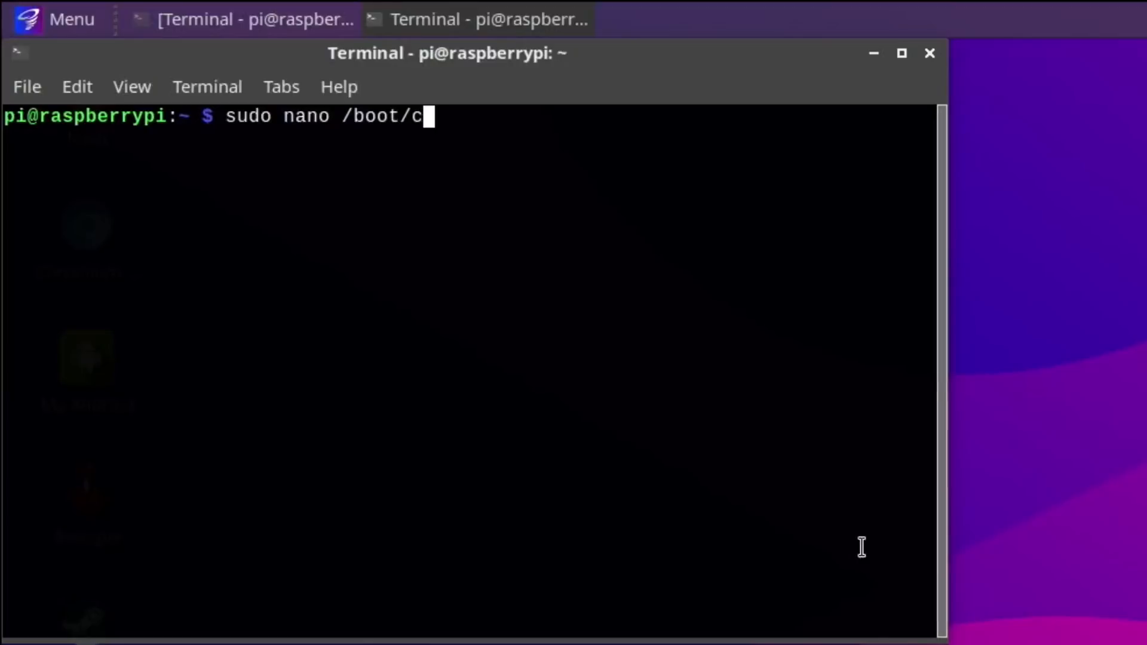
{"action": "type", "text": "onfig."}
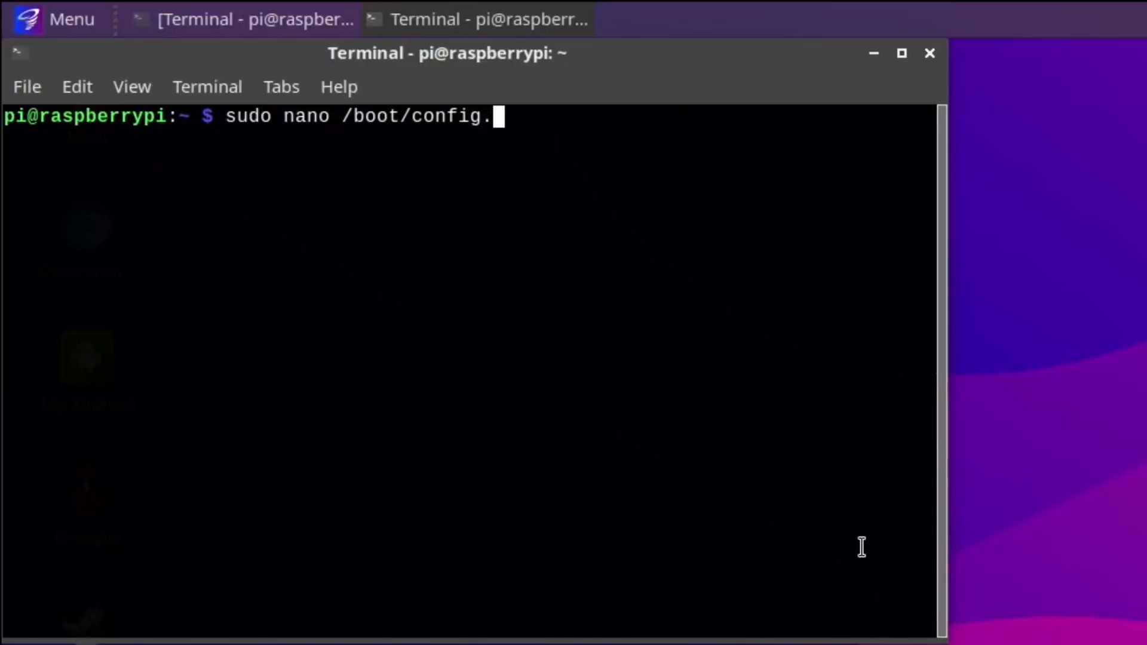
{"action": "key", "text": "Return"}
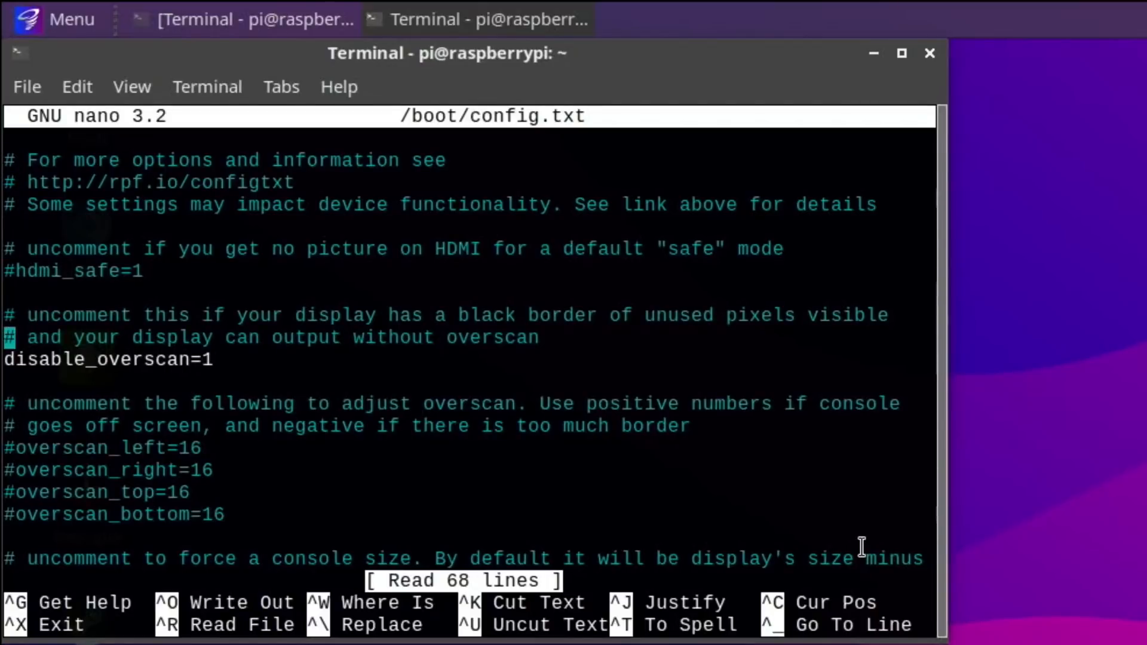
{"action": "scroll", "scroll_direction": "down", "scroll_amount": 3}
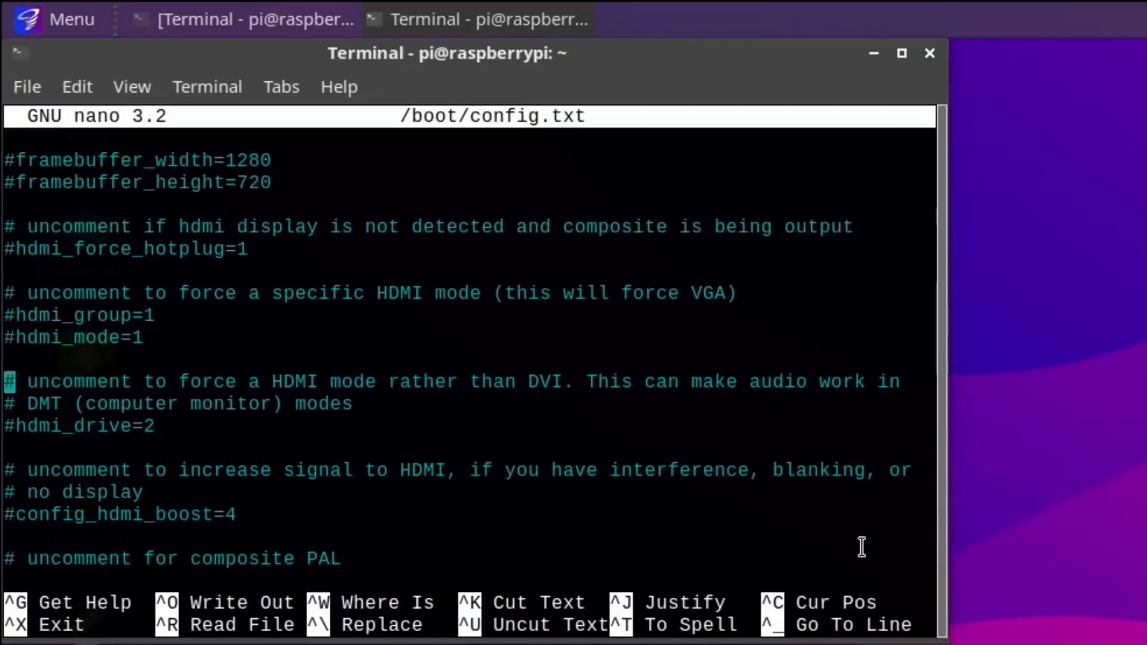
{"action": "scroll", "scroll_direction": "down", "scroll_amount": 3}
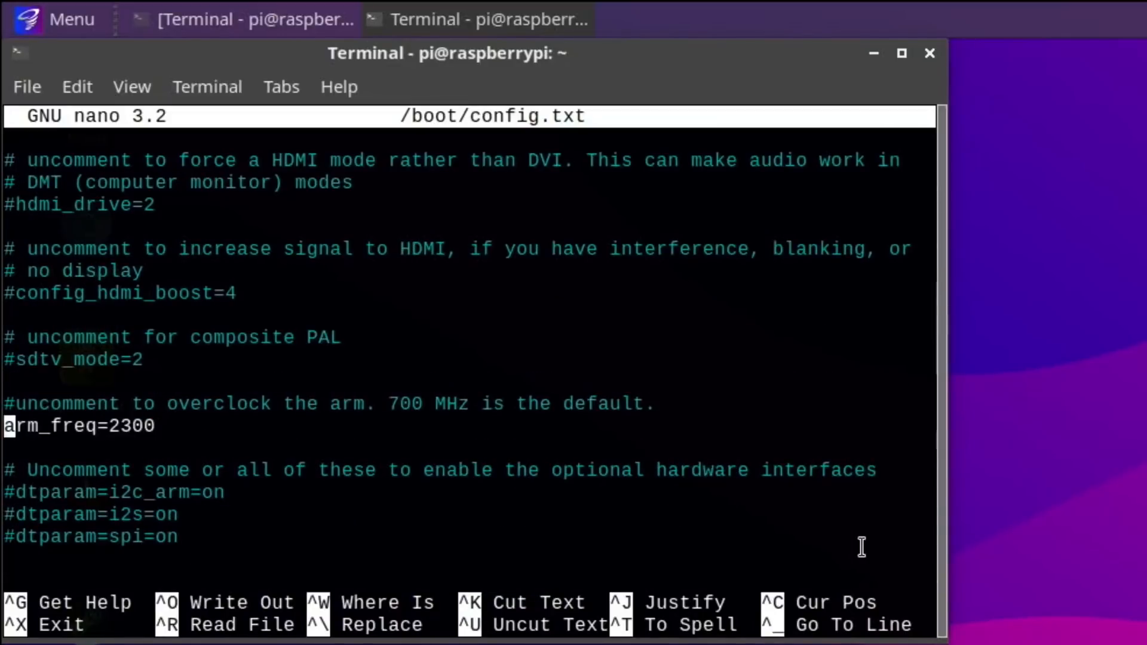
{"action": "key", "text": "Down"}
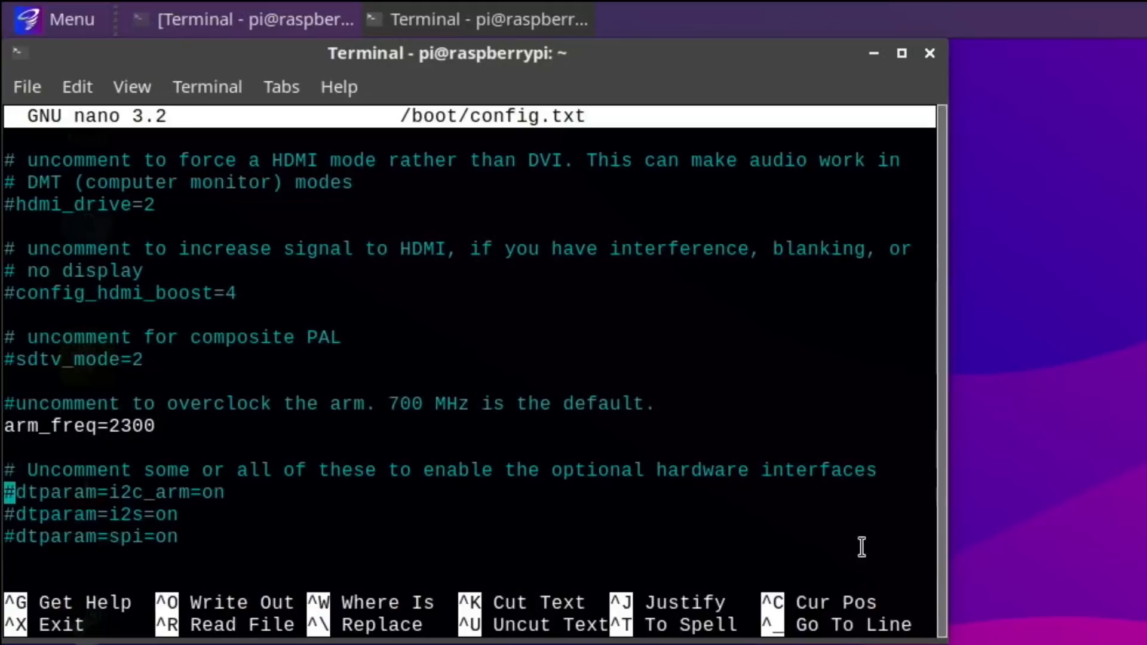
{"action": "scroll", "scroll_direction": "down", "scroll_amount": 3}
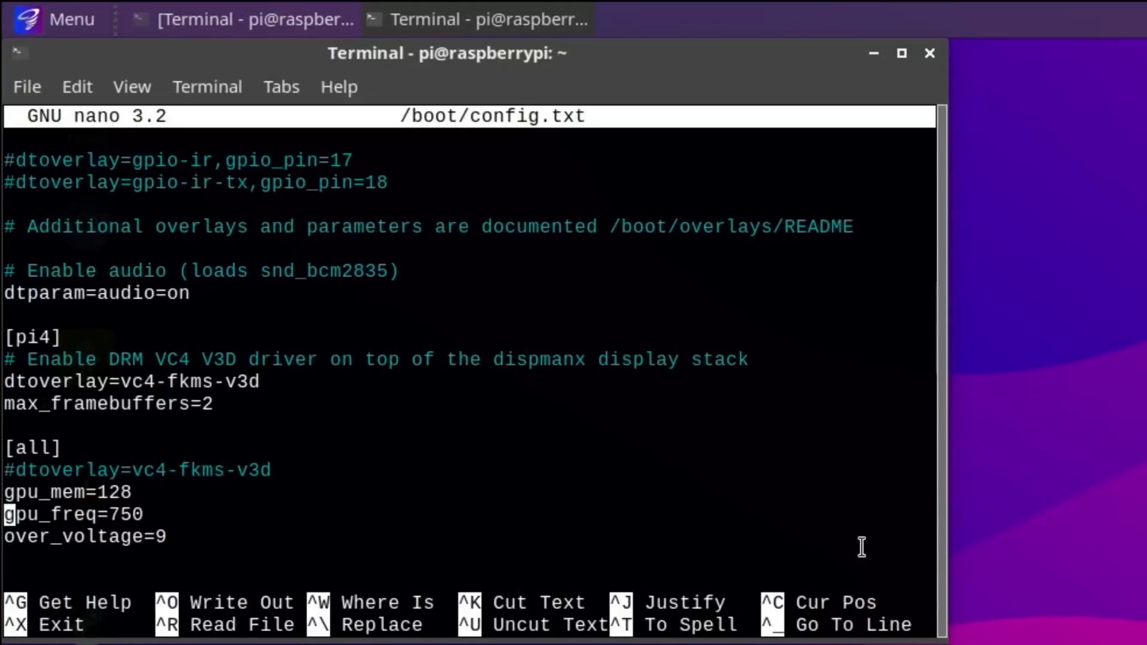
{"action": "key", "text": "Down"}
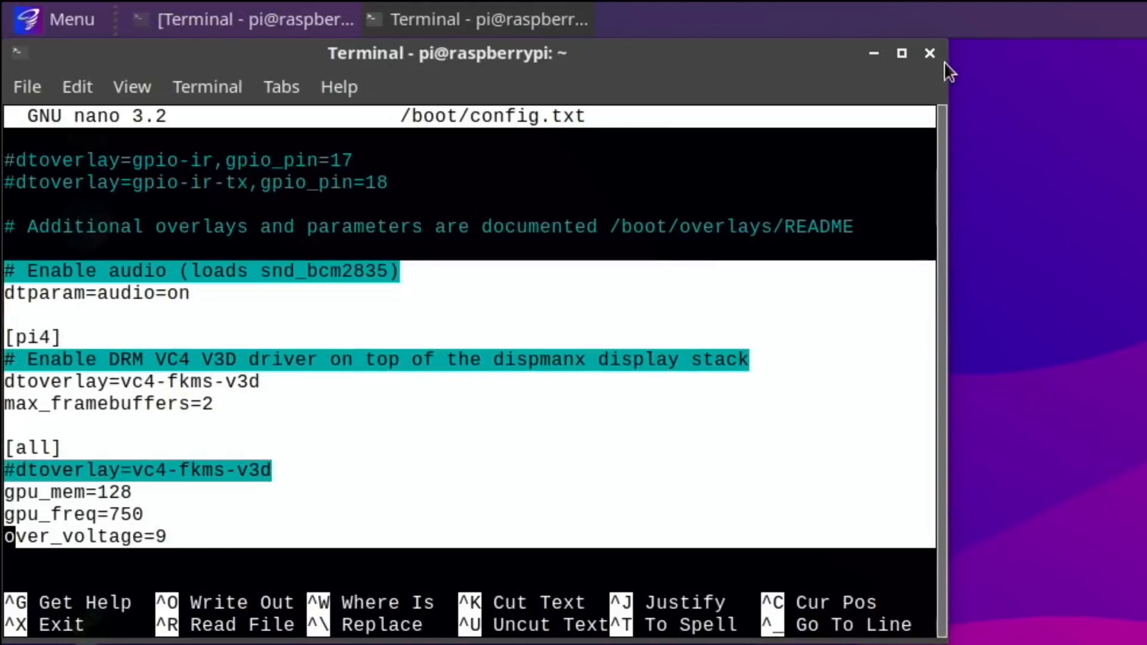
Close the editor's terminal, confirming Close Window, and relaunch Commander Pi.
{"action": "left_click", "coordinate": [929, 52]}
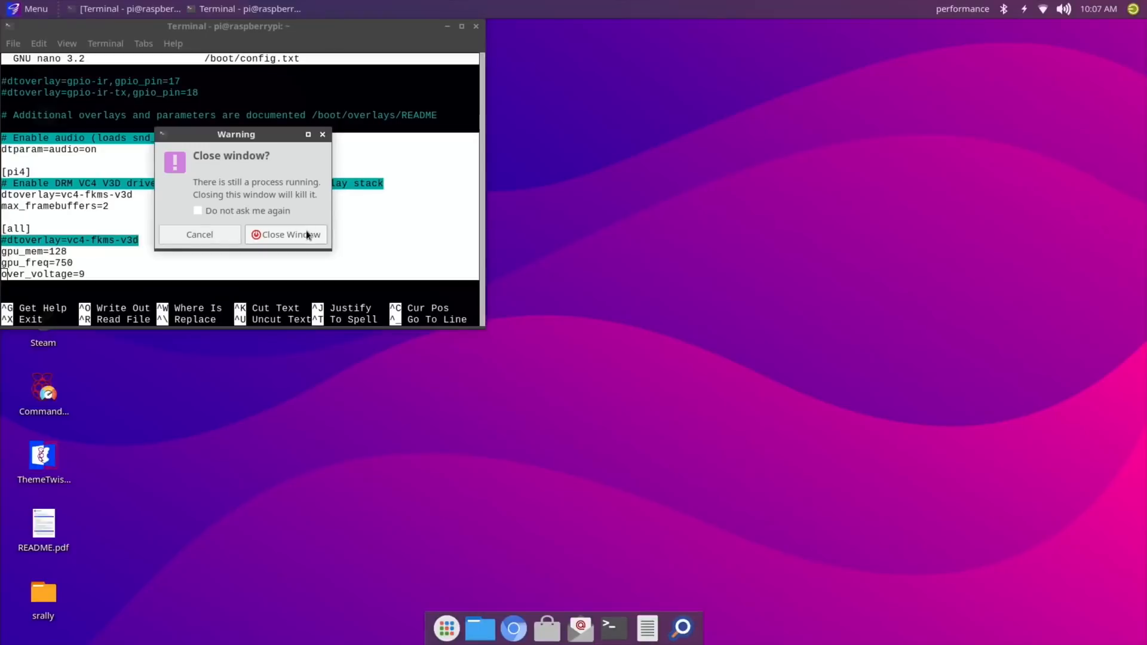
{"action": "left_click", "coordinate": [284, 234]}
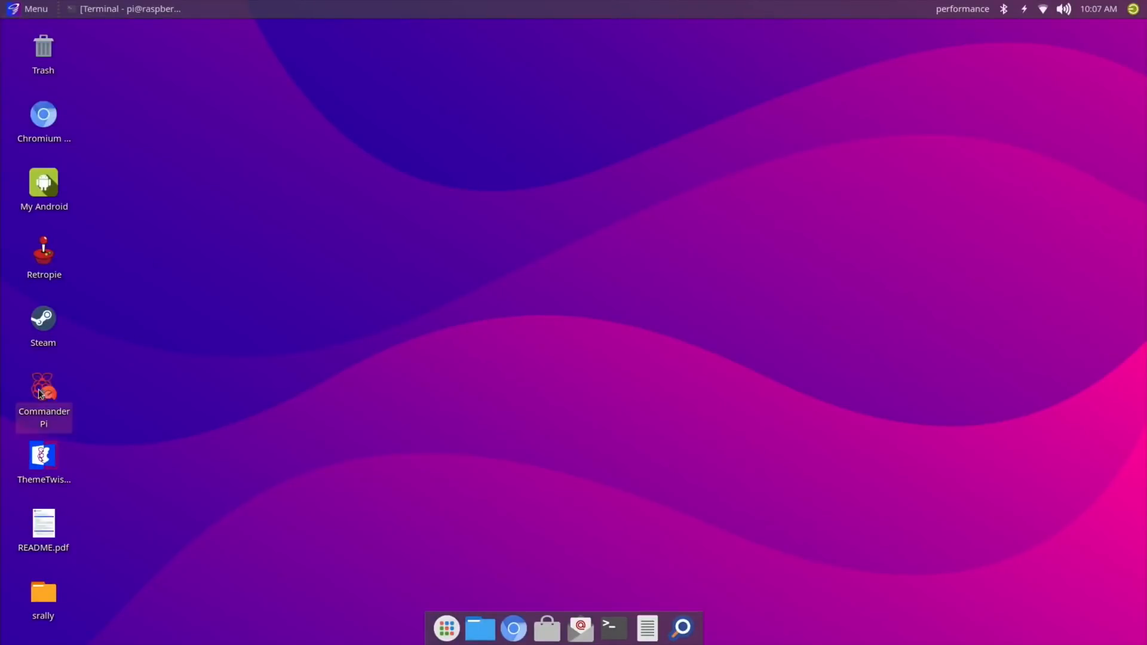
{"action": "double_click", "coordinate": [43, 386]}
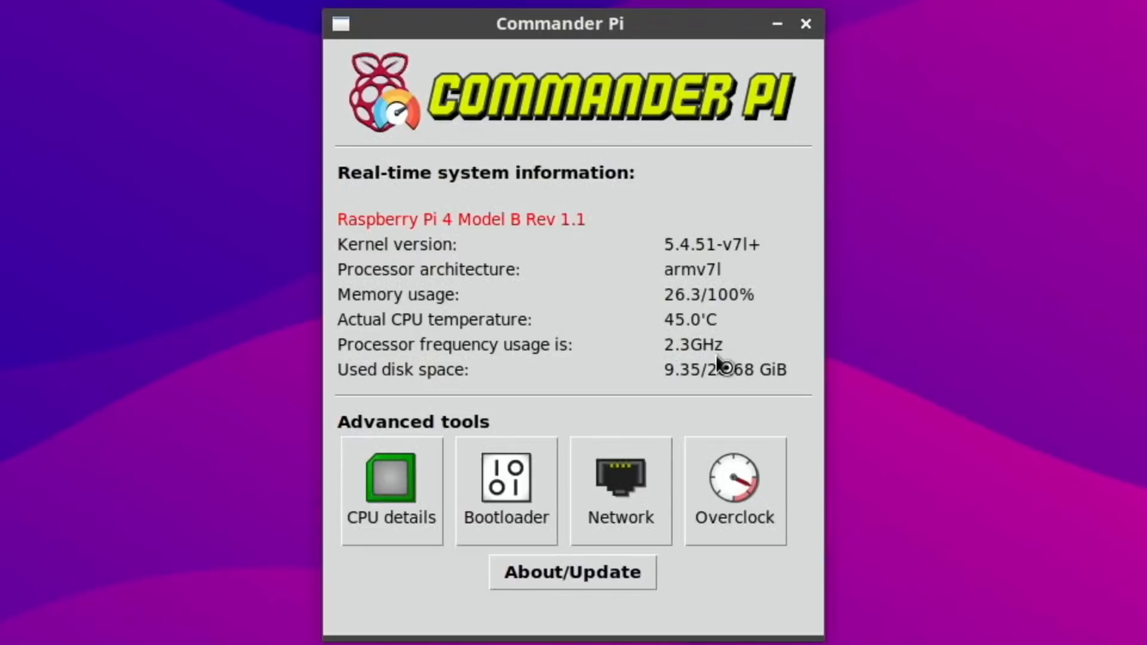
{"action": "mouse_move", "coordinate": [537, 435]}
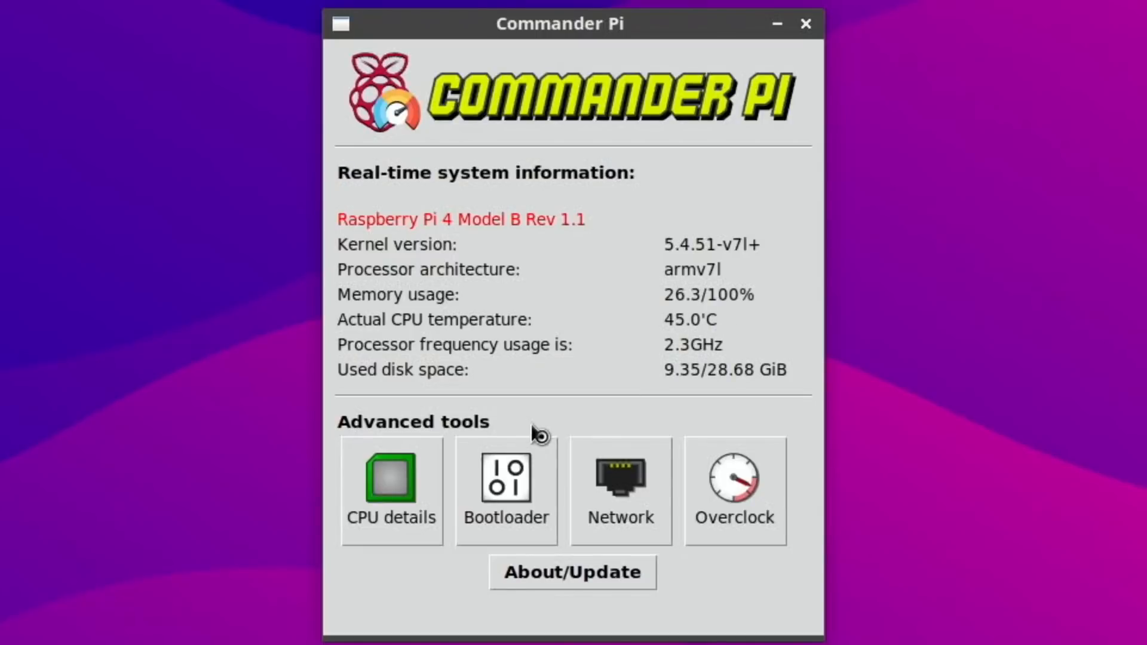
Move Commander Pi to the desktop's right and run neofetch in a new terminal.
{"action": "left_click_drag", "start_coordinate": [557, 24], "coordinate": [887, 146]}
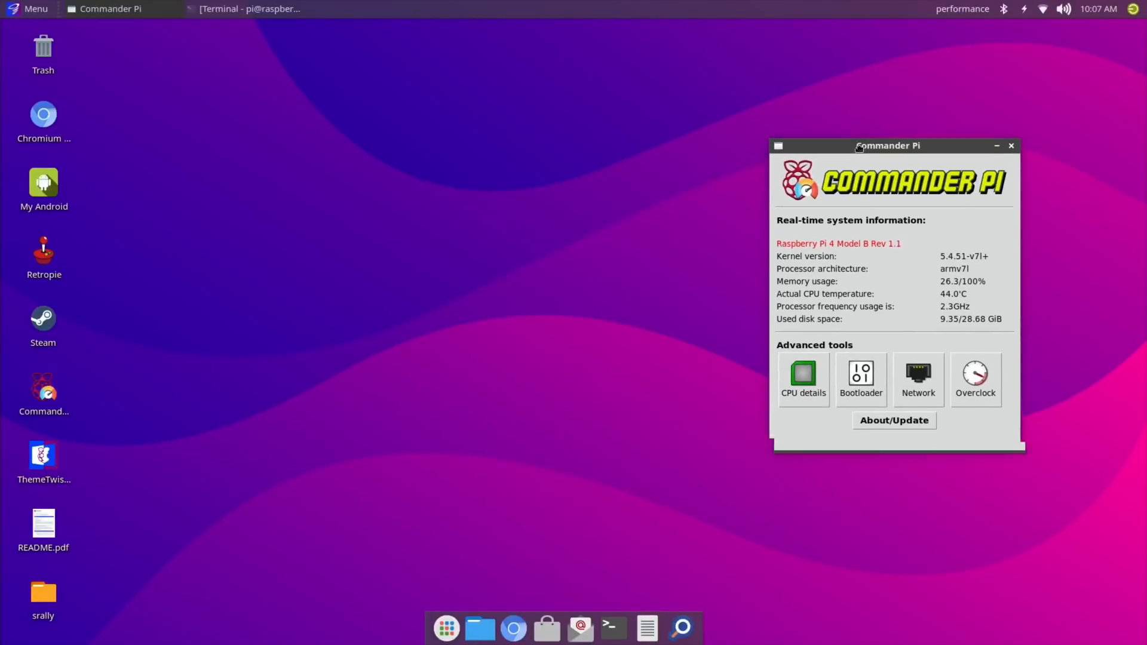
{"action": "left_click_drag", "start_coordinate": [888, 145], "coordinate": [968, 129]}
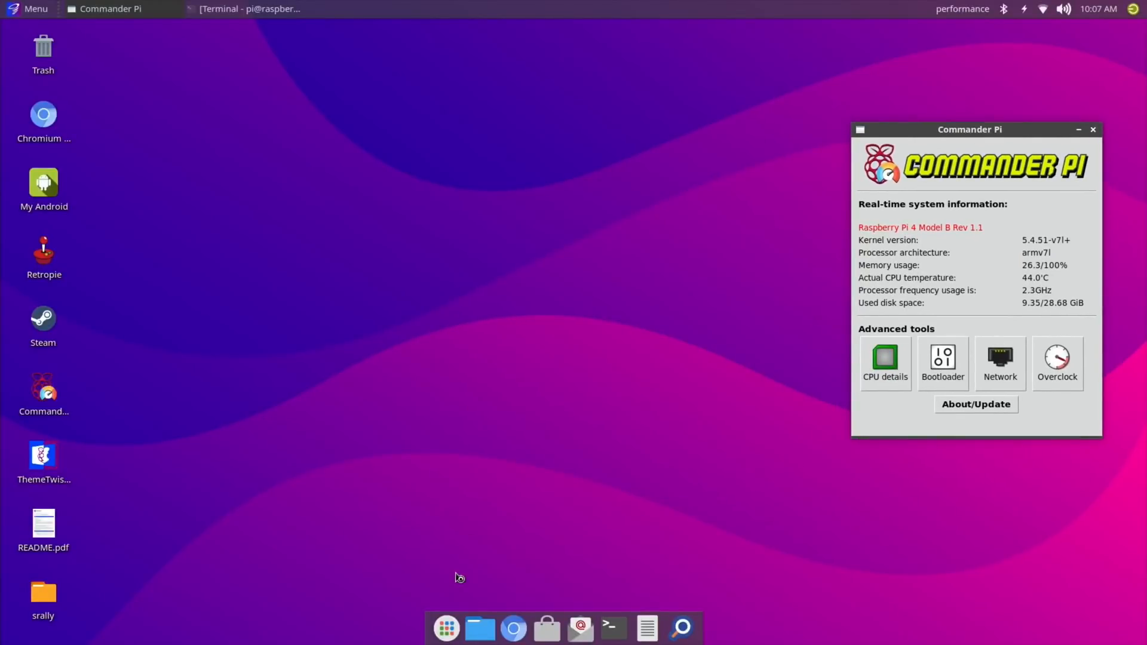
{"action": "mouse_move", "coordinate": [430, 497]}
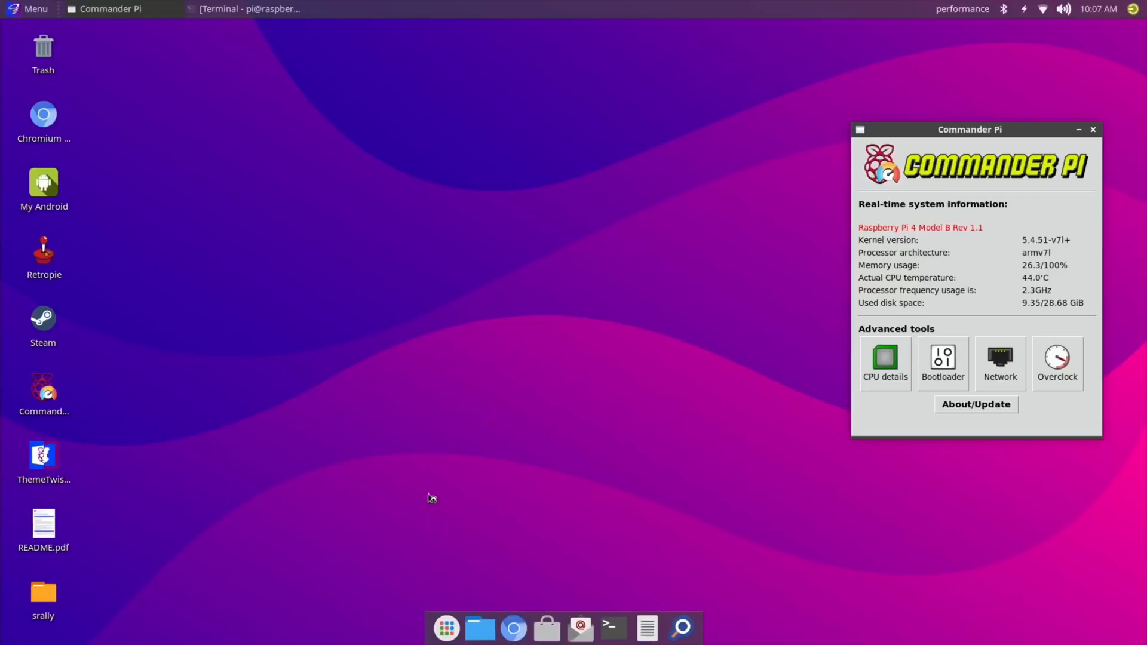
{"action": "left_click", "coordinate": [612, 627]}
{"action": "type", "text": "ne"}
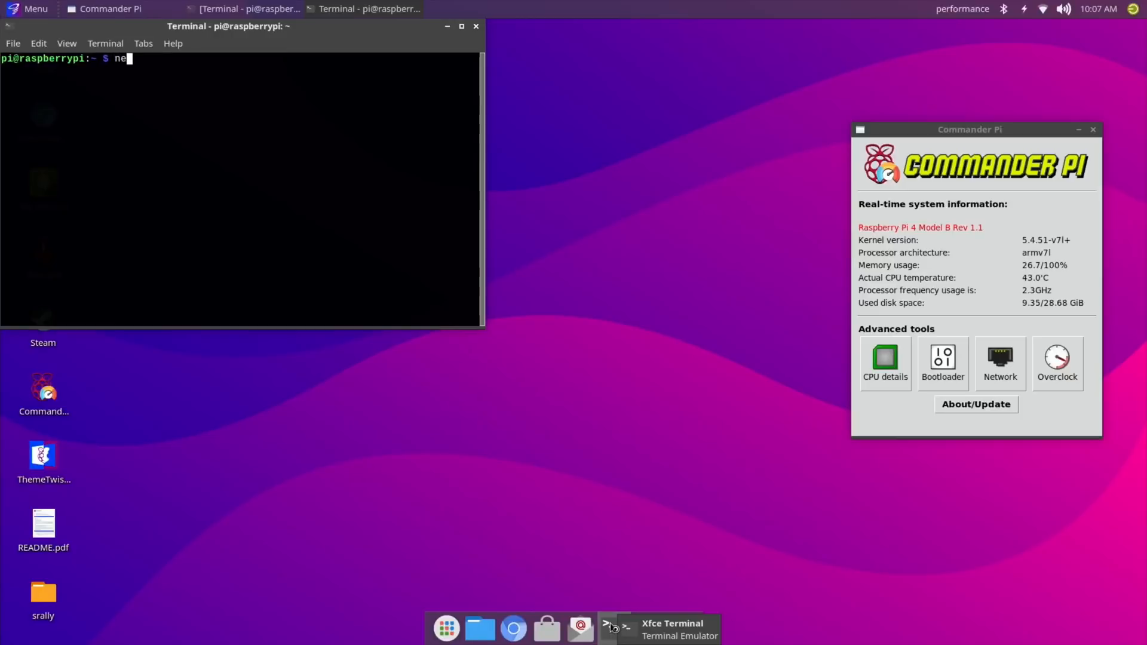
{"action": "type", "text": "ofetch"}
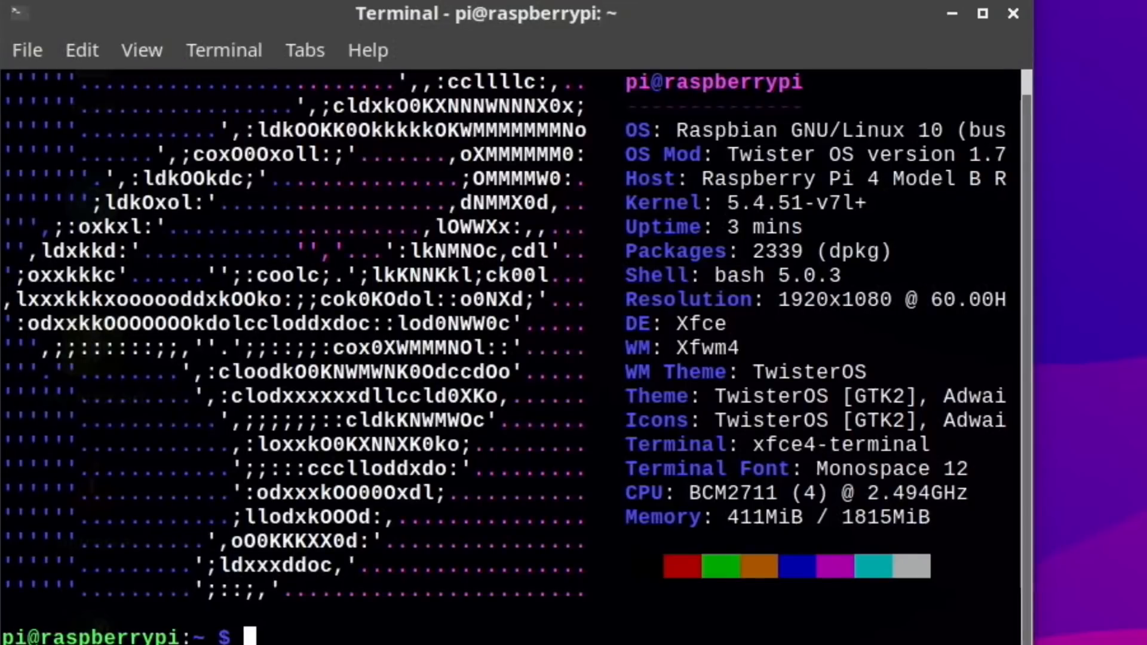
{"action": "mouse_move", "coordinate": [651, 272]}
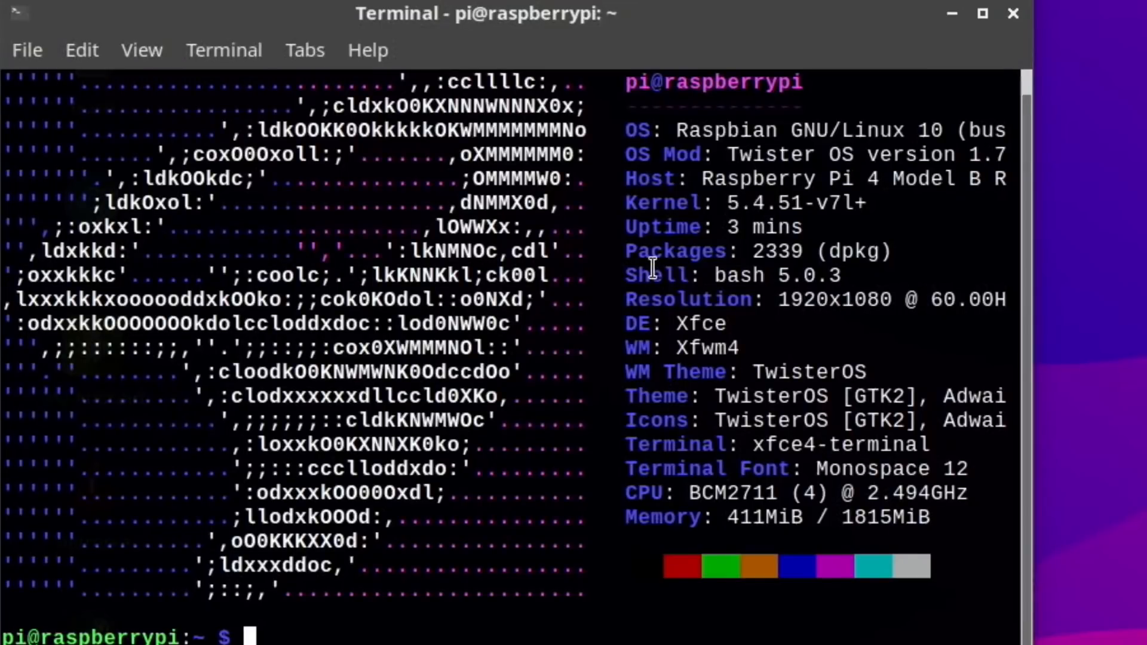
{"action": "mouse_move", "coordinate": [793, 234]}
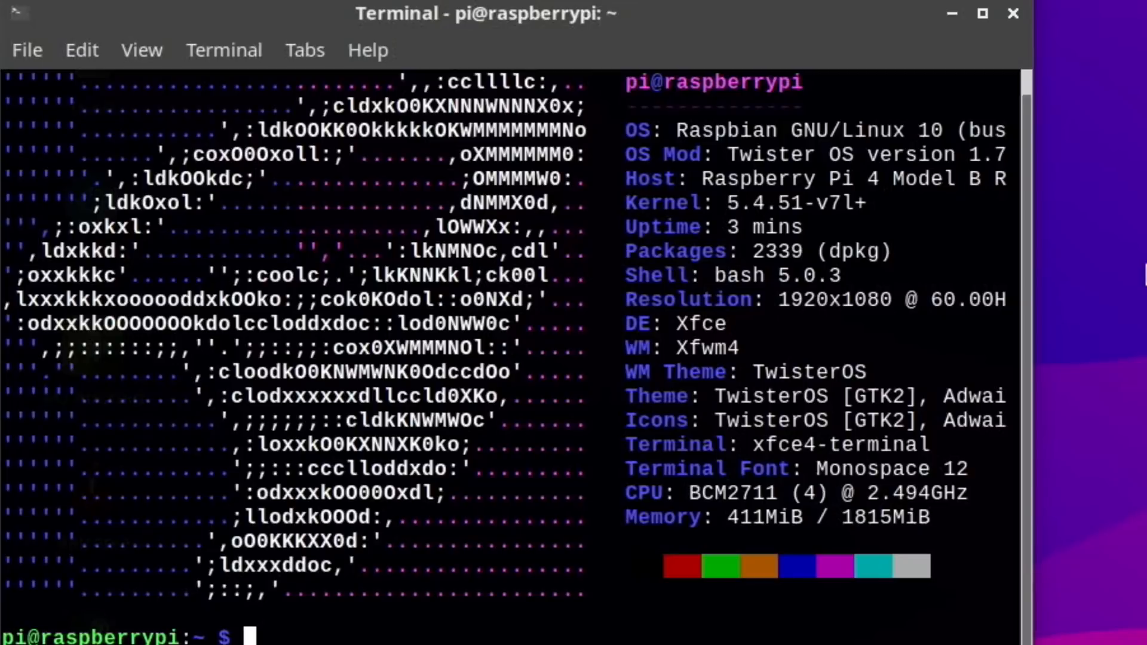
{"action": "mouse_move", "coordinate": [953, 31]}
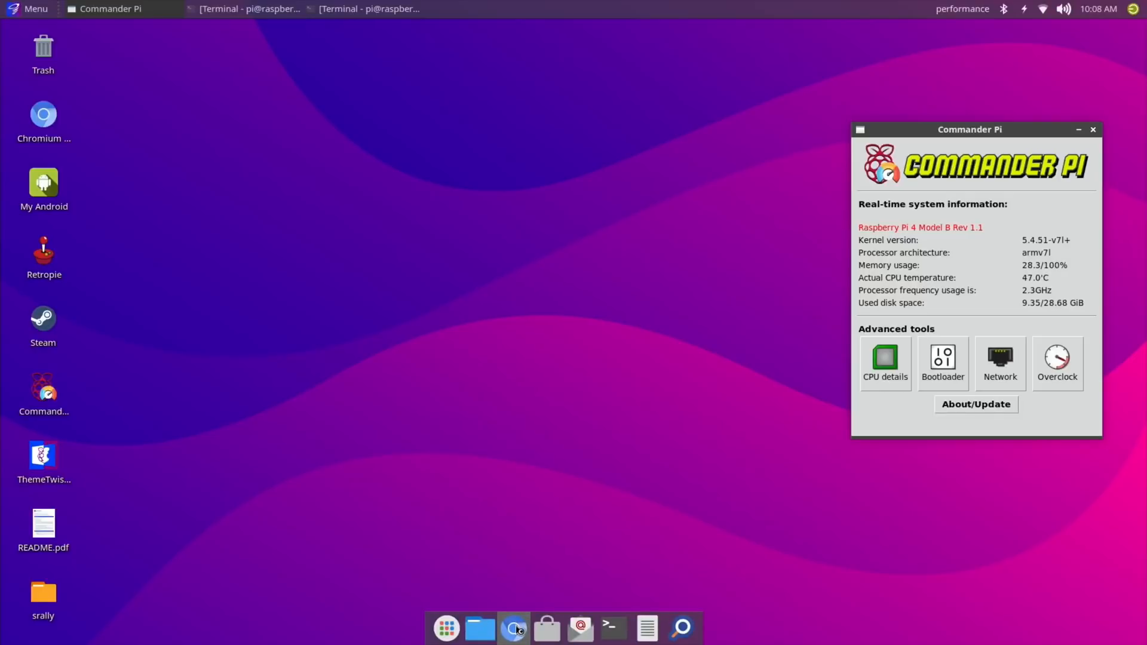
Launch Chromium and go to youtube.com to play the old FIFA video beside Commander Pi.
{"action": "left_click", "coordinate": [514, 626]}
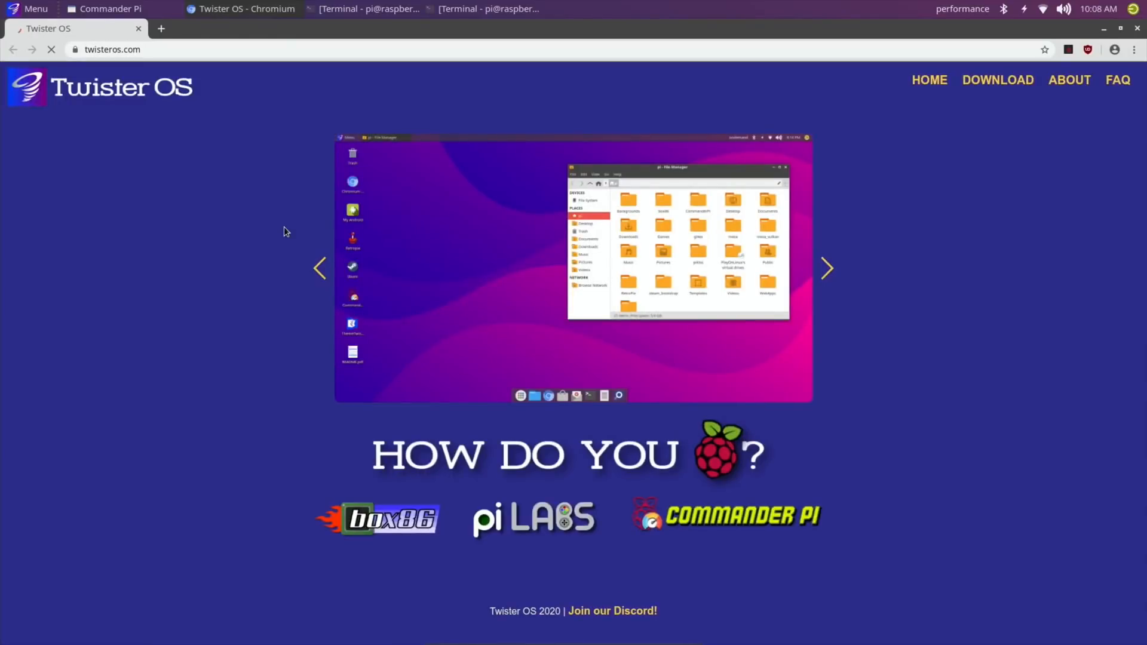
{"action": "mouse_move", "coordinate": [191, 132]}
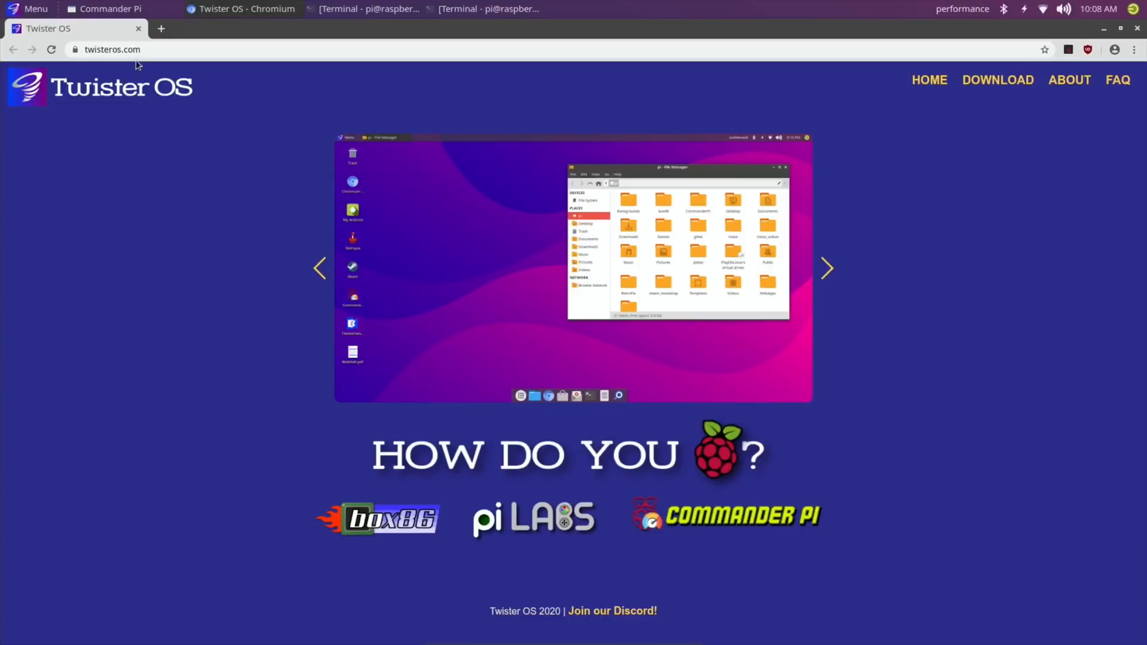
{"action": "type", "text": "youtube.com/watch?v=pqQA3hdN1JI"}
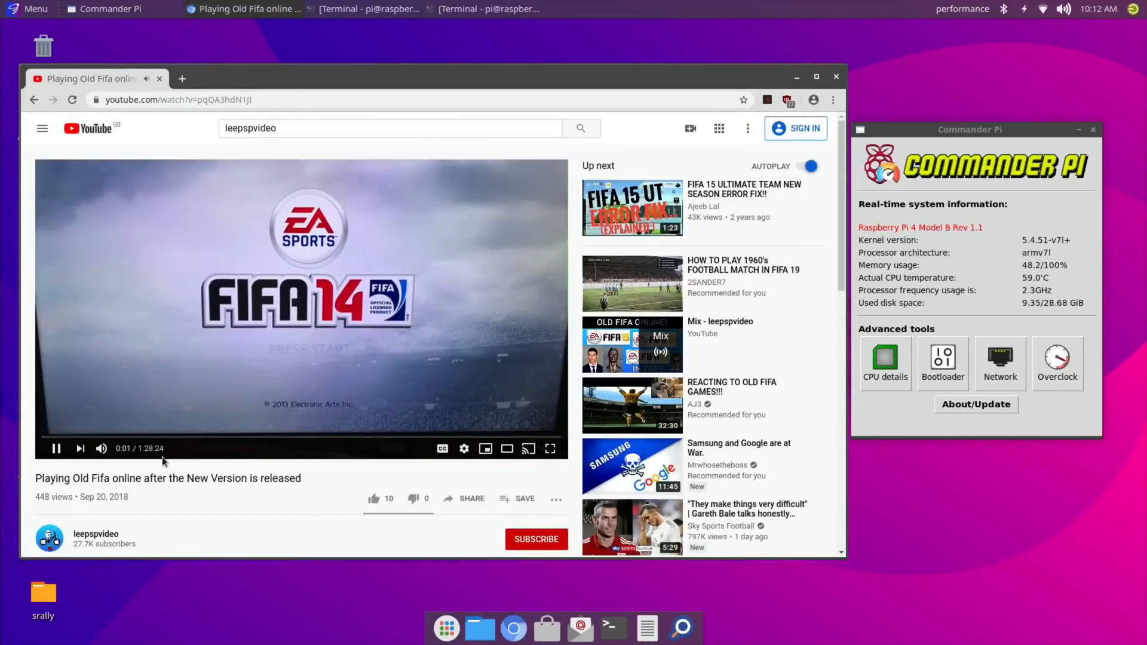
{"action": "mouse_move", "coordinate": [464, 448]}
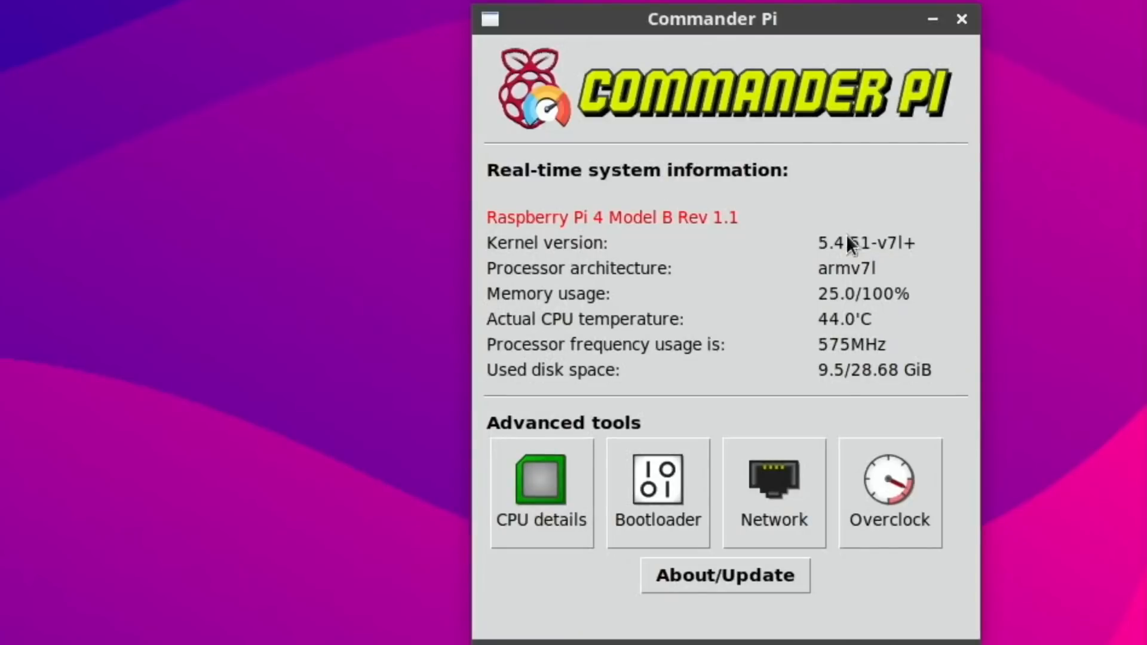
{"action": "mouse_move", "coordinate": [793, 376]}
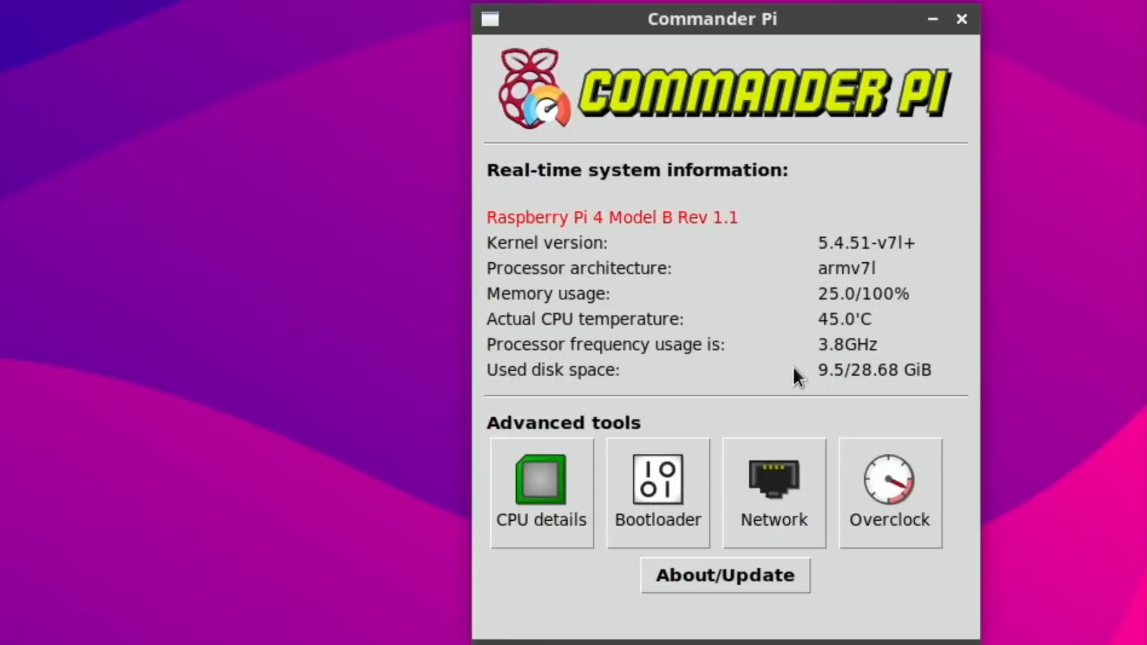
{"action": "mouse_move", "coordinate": [659, 98]}
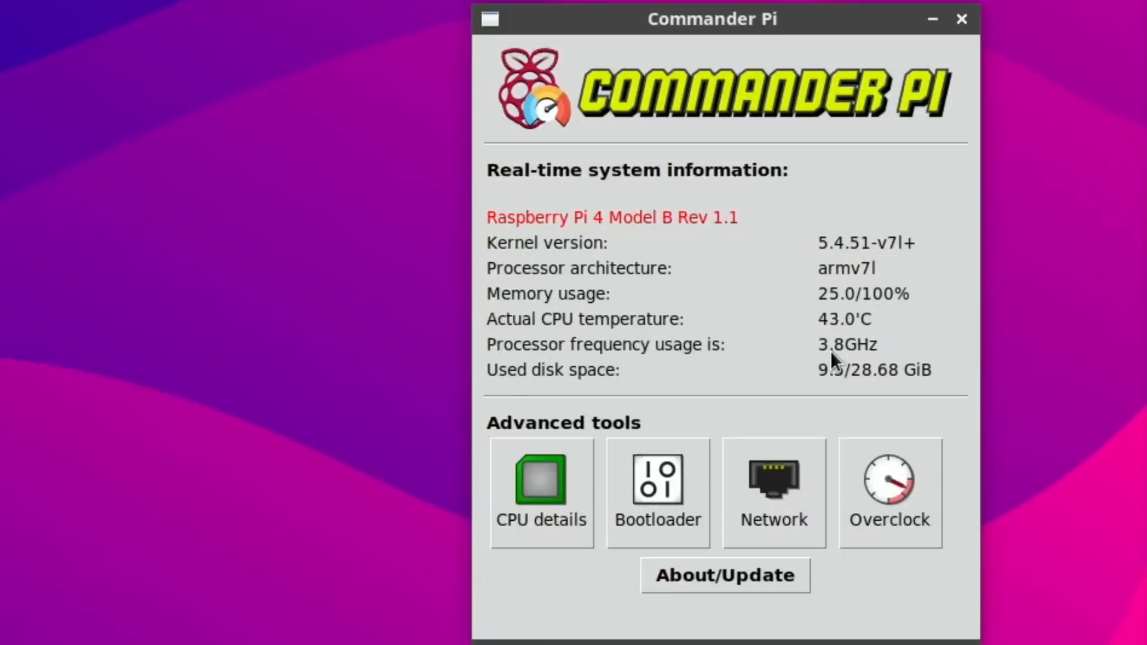
{"action": "mouse_move", "coordinate": [803, 361]}
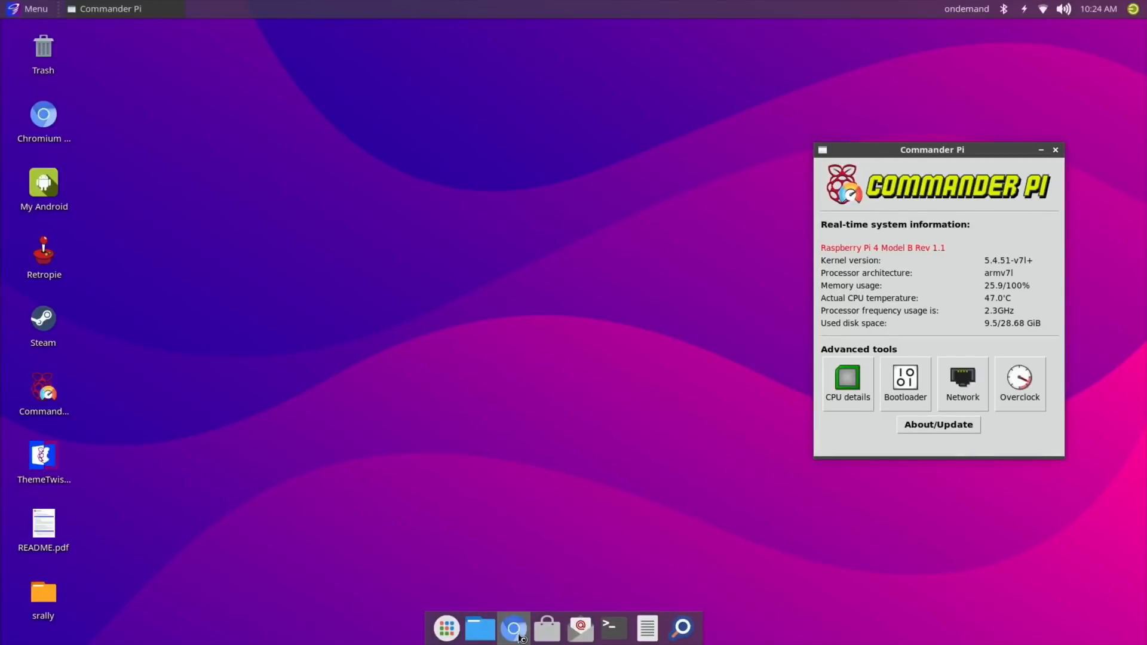
Relaunch Chromium from the dock before closing it and Commander Pi.
{"action": "left_click", "coordinate": [515, 626]}
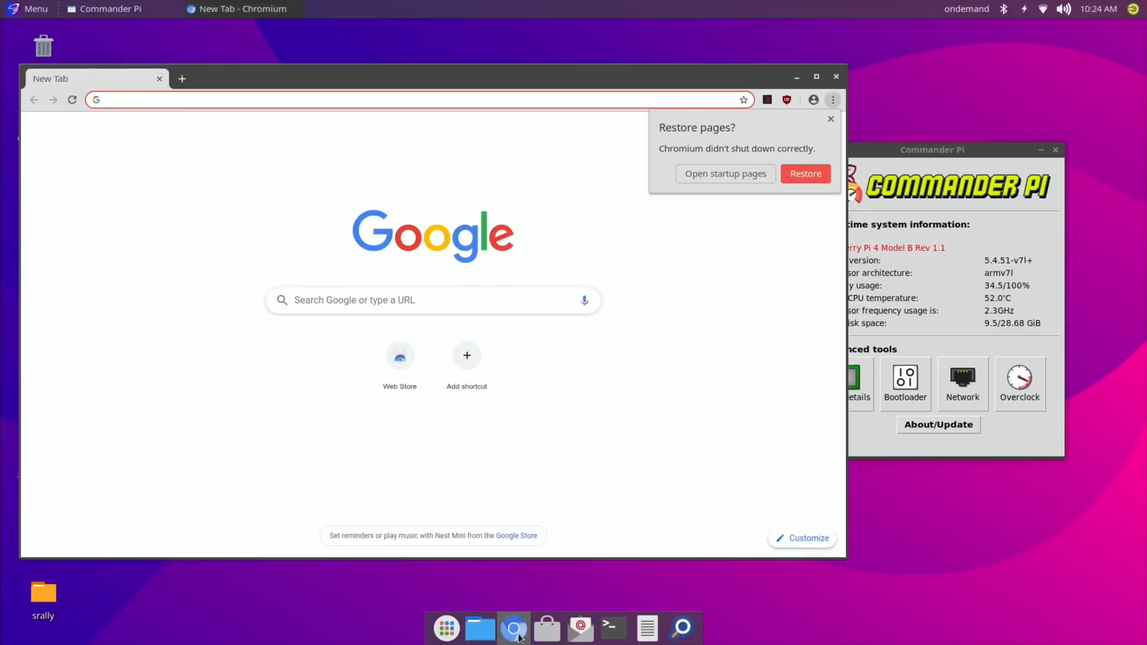
{"action": "mouse_move", "coordinate": [399, 359]}
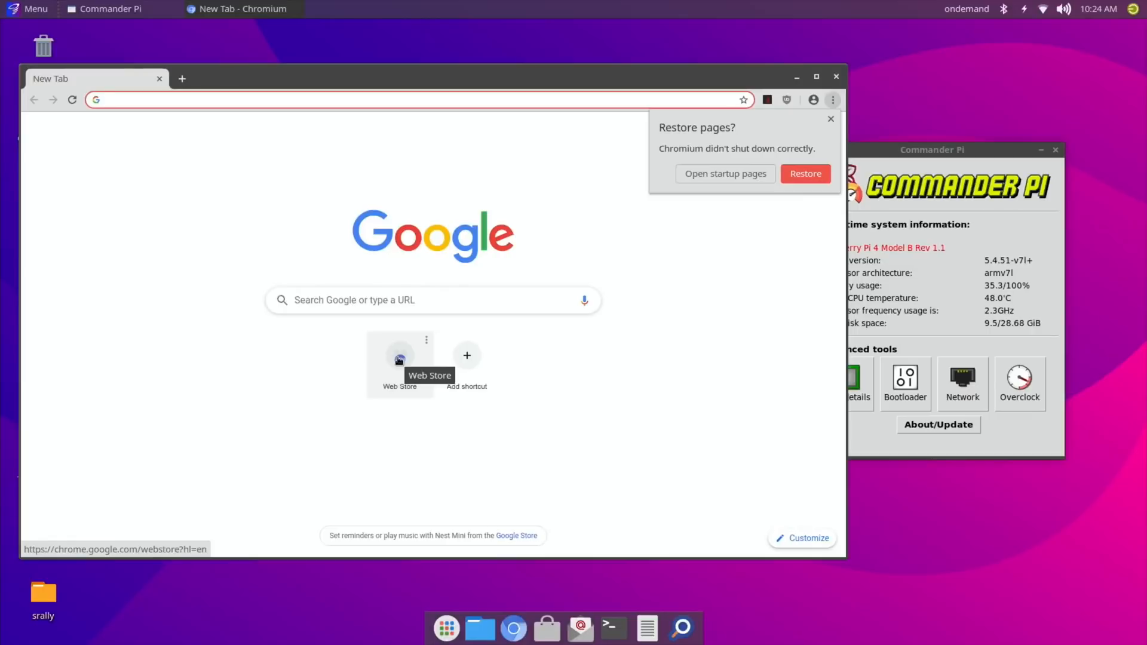
{"action": "mouse_move", "coordinate": [633, 93]}
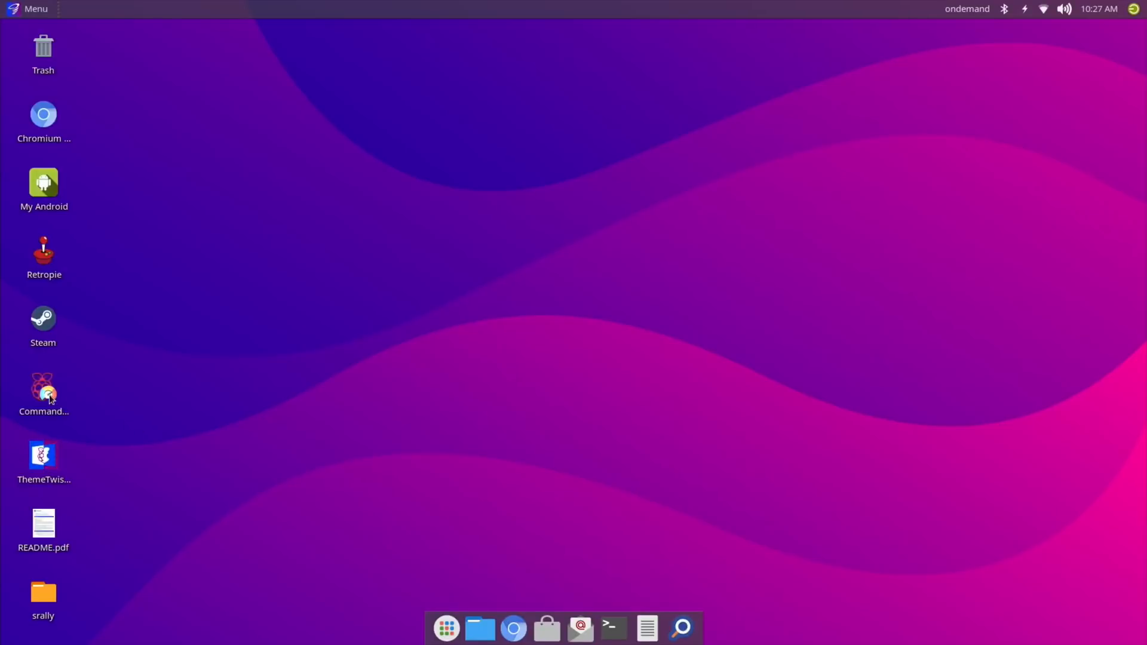
Launch Commander Pi, dismiss the update notice and go to its overclocking settings.
{"action": "double_click", "coordinate": [43, 388]}
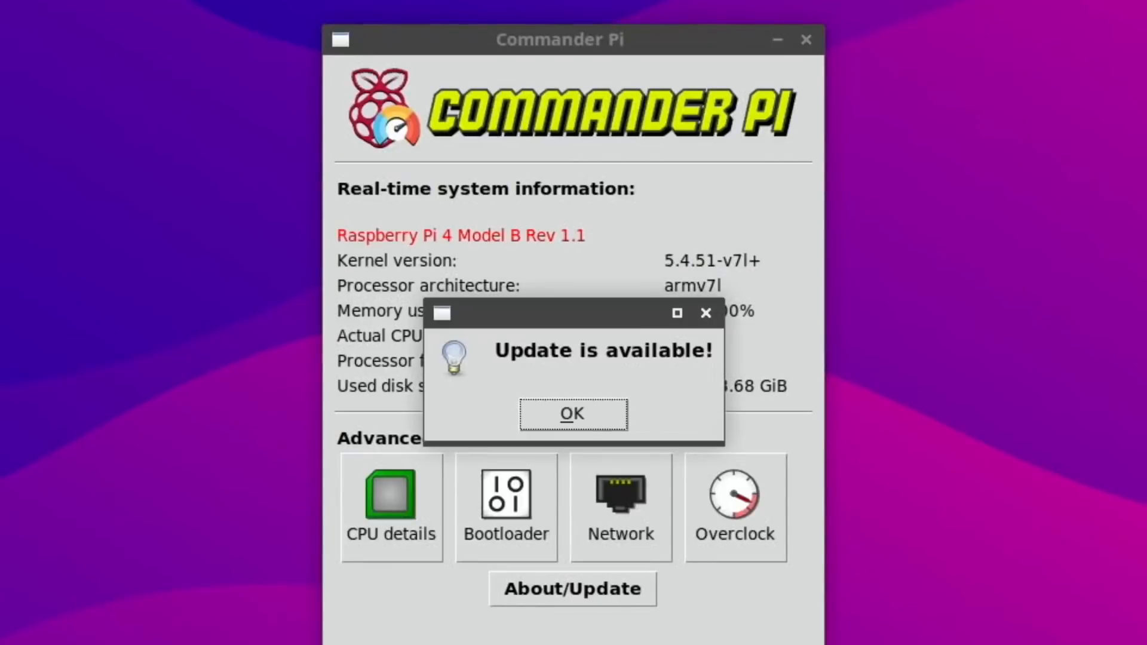
{"action": "left_click", "coordinate": [573, 413]}
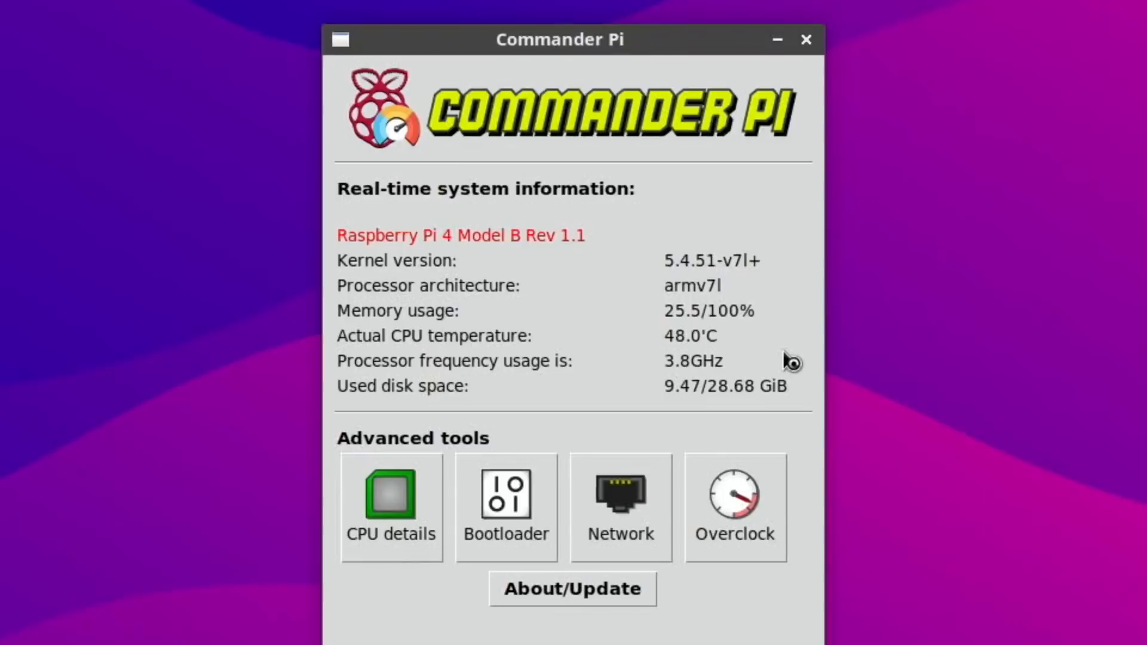
{"action": "mouse_move", "coordinate": [539, 320]}
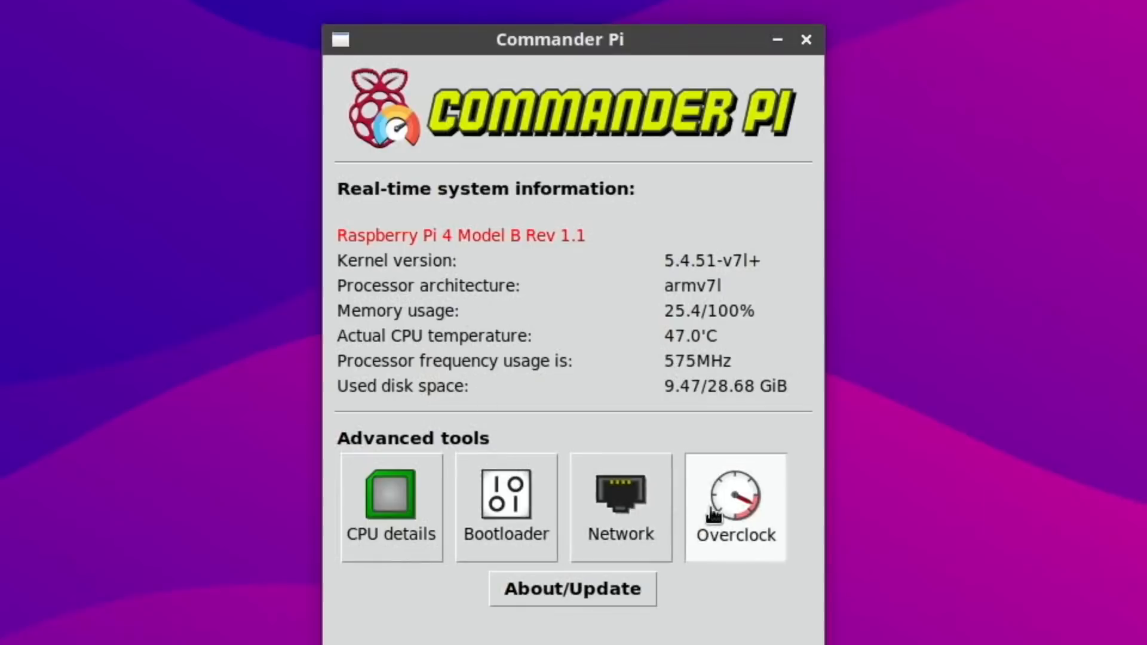
{"action": "left_click", "coordinate": [736, 507]}
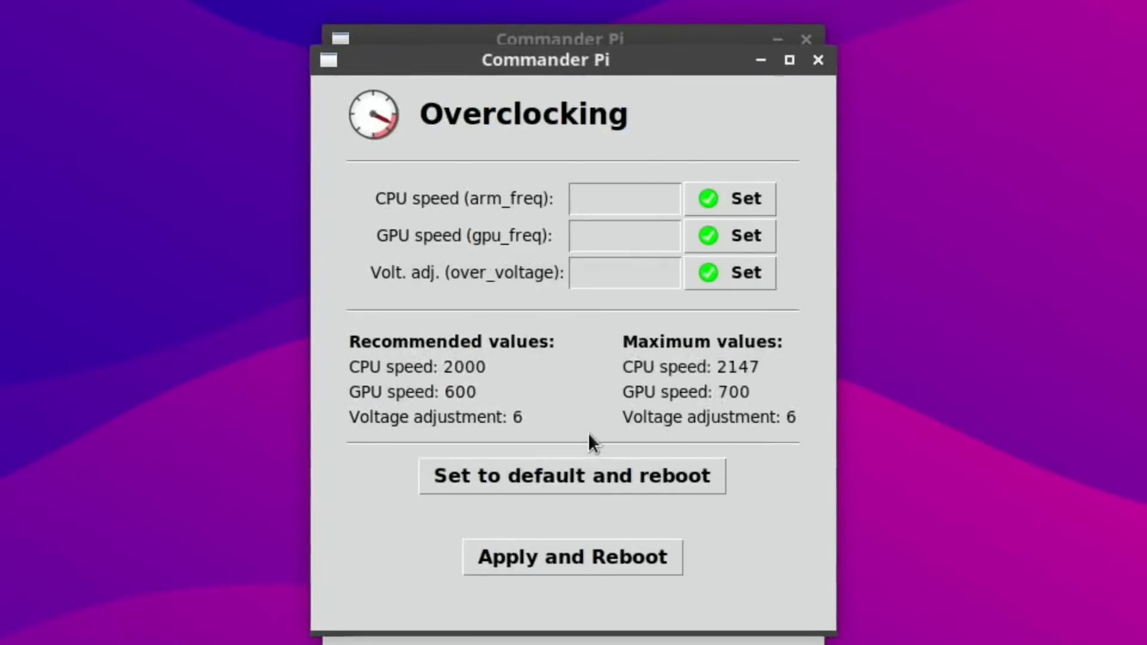
Enter CPU 2147, GPU 750 and over_voltage 6 and request Apply and Reboot.
{"action": "type", "text": "2"}
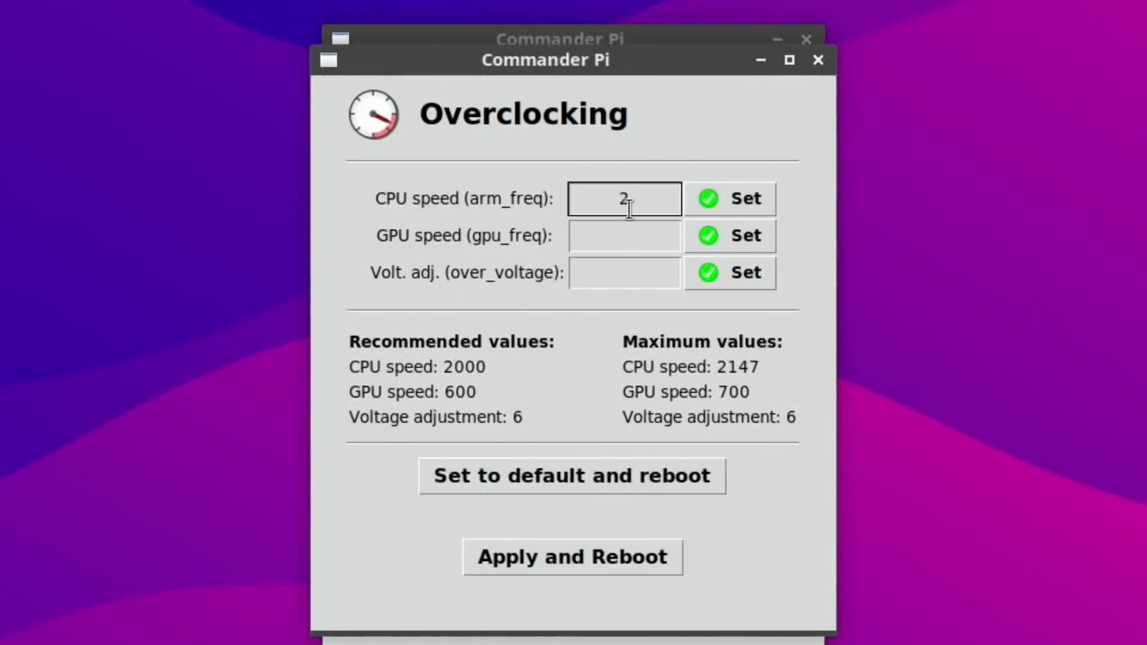
{"action": "type", "text": "147"}
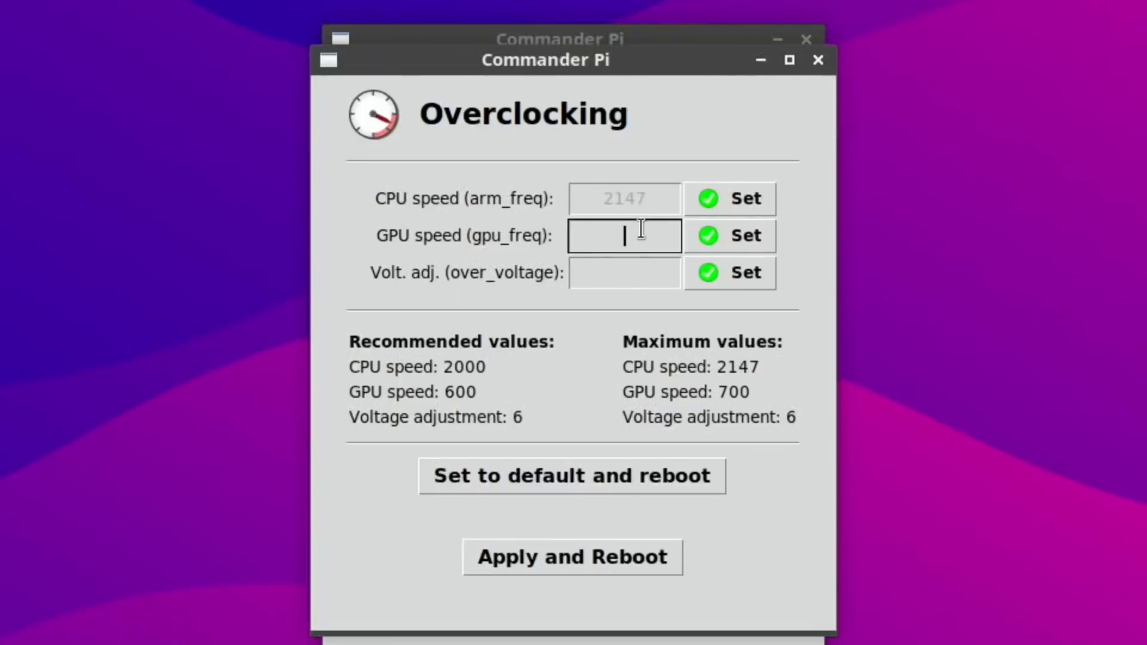
{"action": "type", "text": "750"}
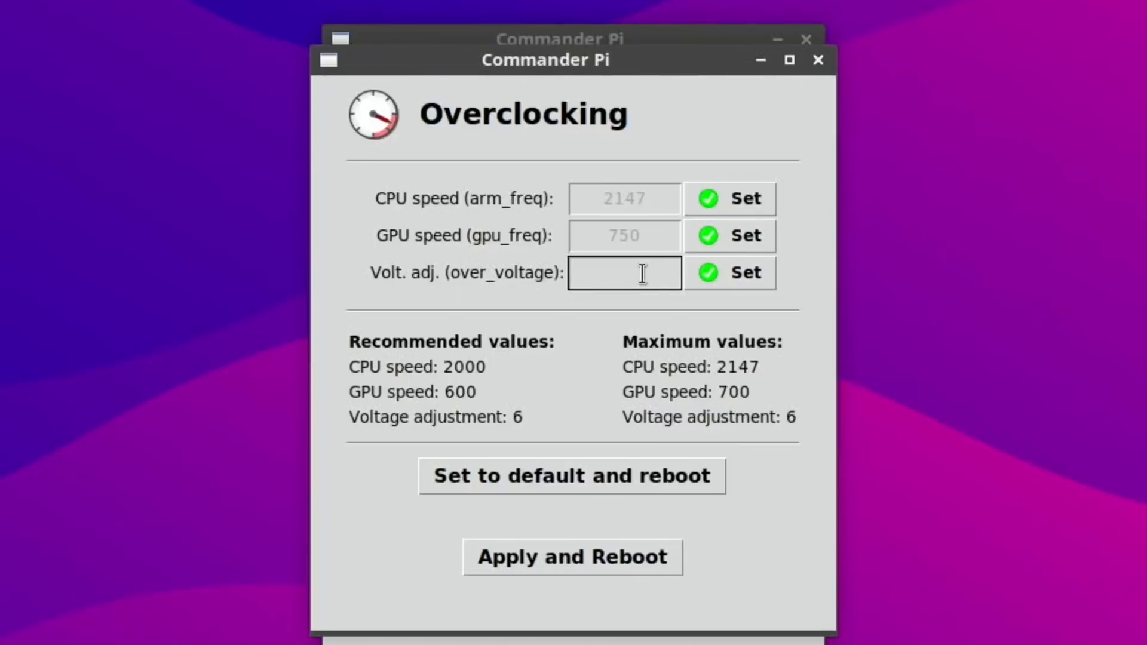
{"action": "type", "text": "6"}
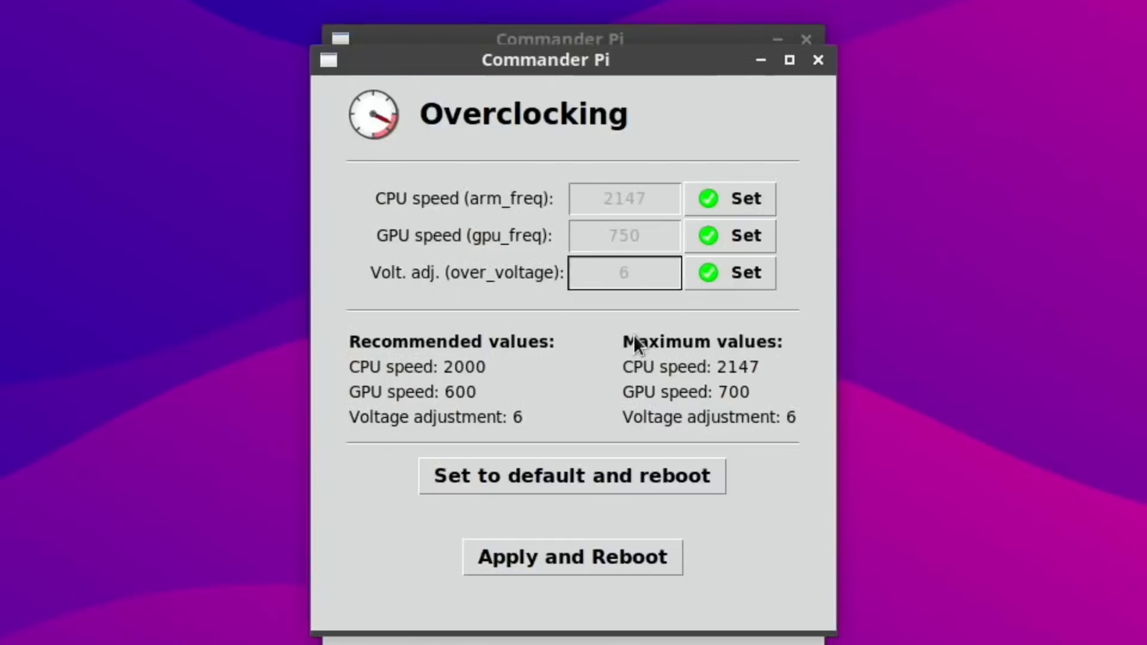
{"action": "mouse_move", "coordinate": [664, 451]}
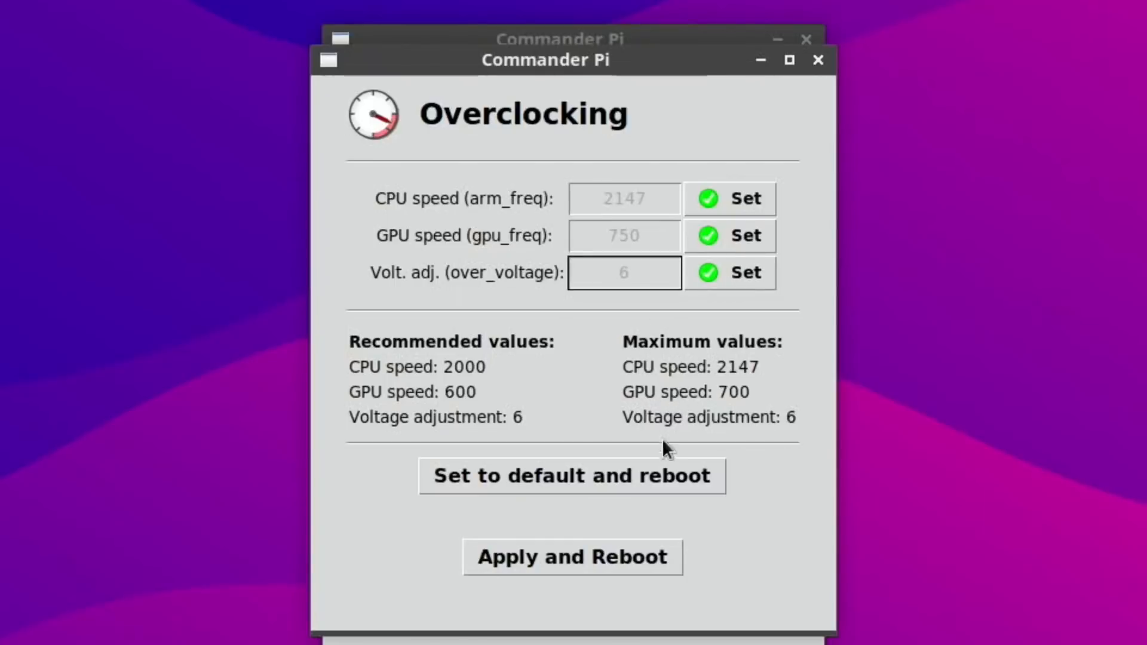
{"action": "left_click", "coordinate": [574, 556]}
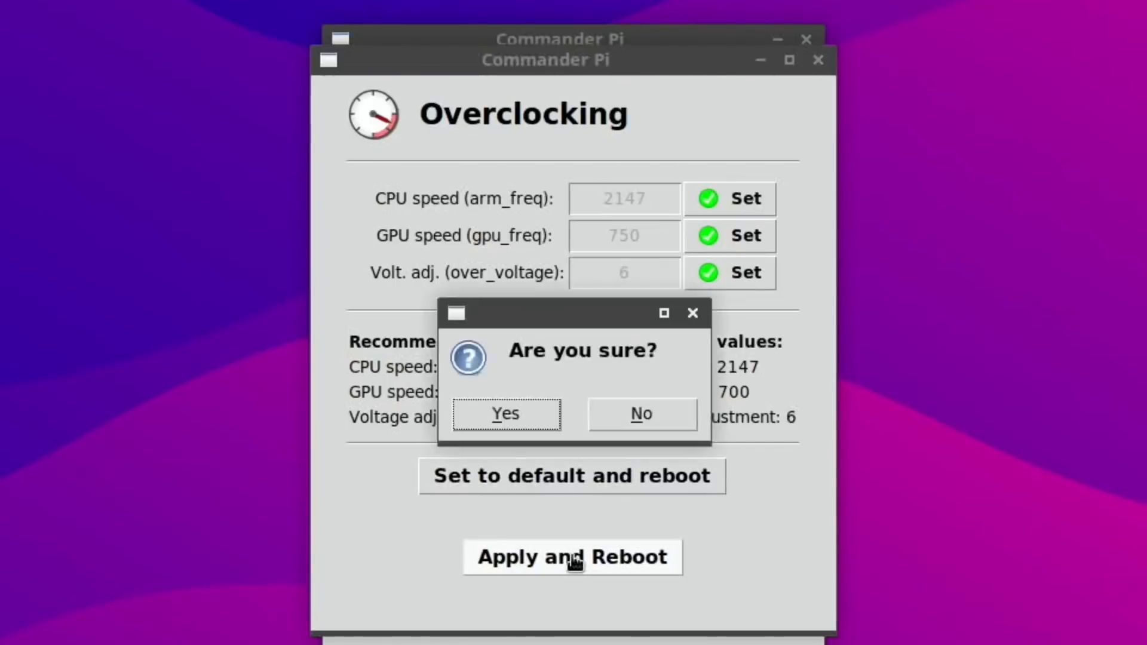
Confirm the reboot and review /boot/config.txt showing gpu_freq=750 and over_voltage=6.
{"action": "left_click", "coordinate": [505, 413]}
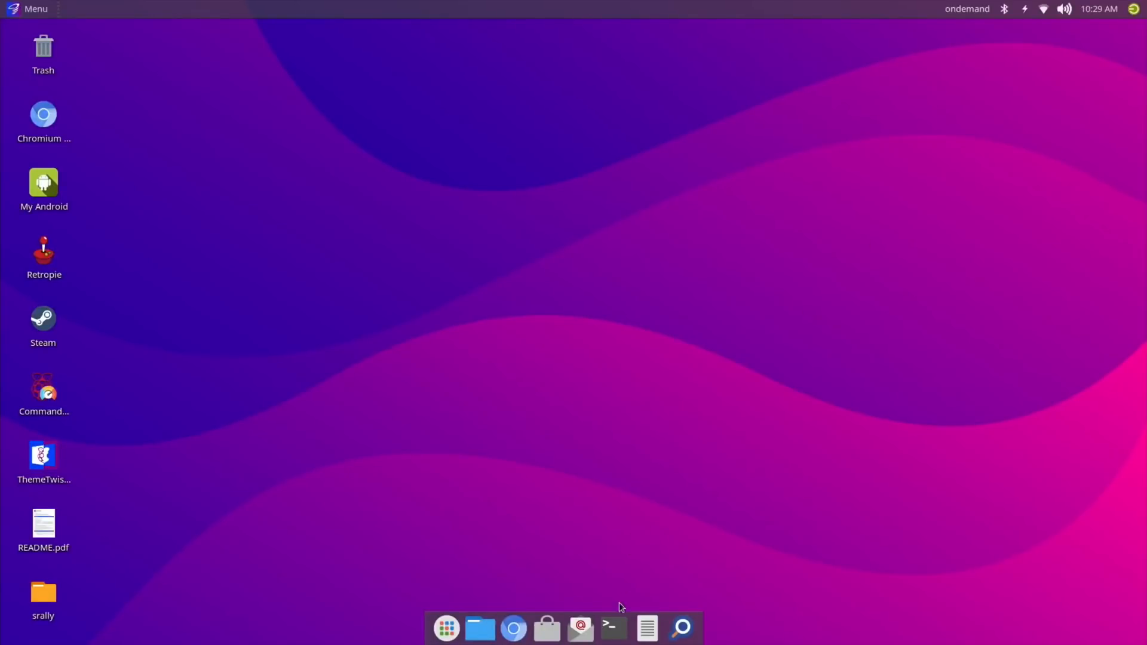
{"action": "left_click", "coordinate": [612, 643]}
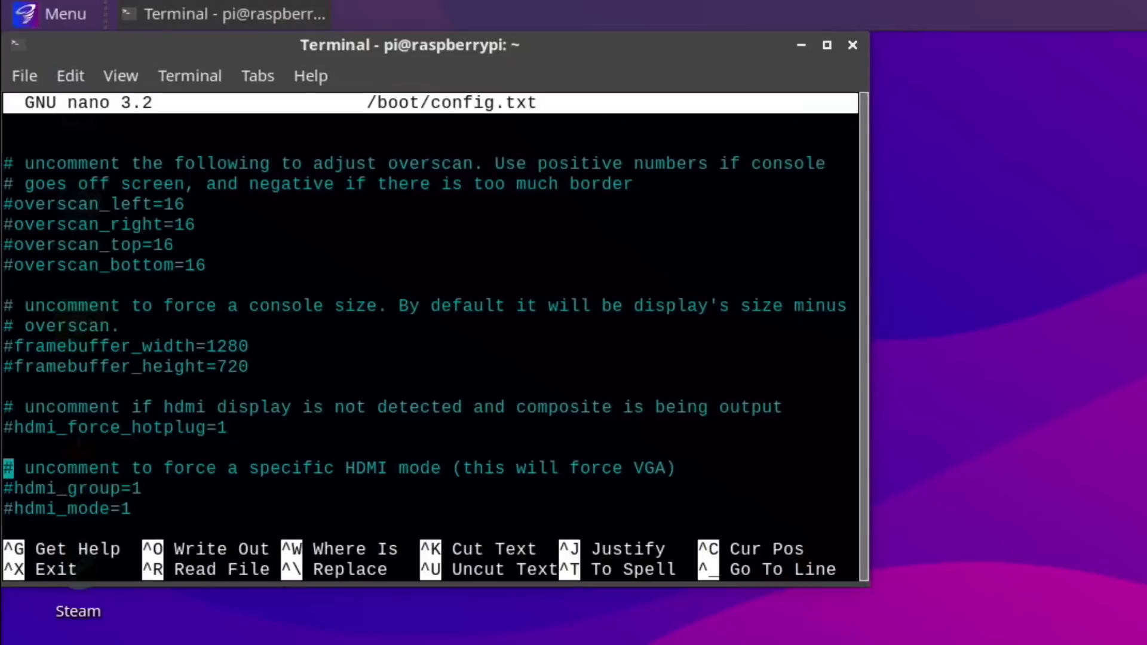
{"action": "scroll", "scroll_direction": "down", "scroll_amount": 3}
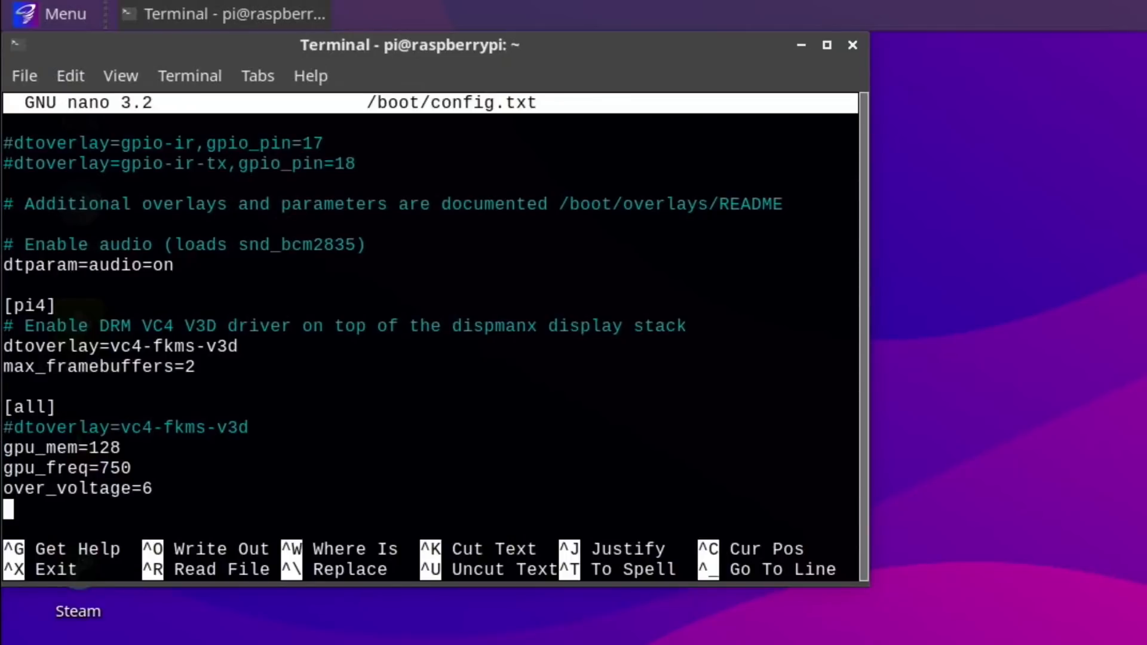
{"action": "mouse_move", "coordinate": [848, 96]}
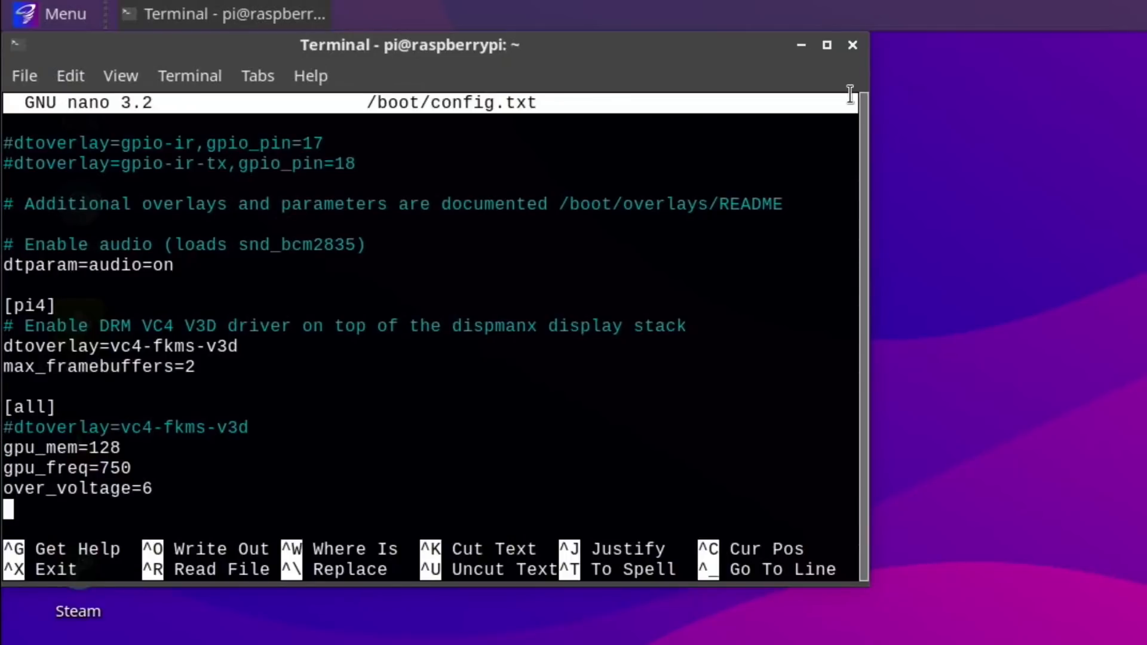
Close the terminal window, confirming despite the running nano editor.
{"action": "left_click", "coordinate": [828, 45]}
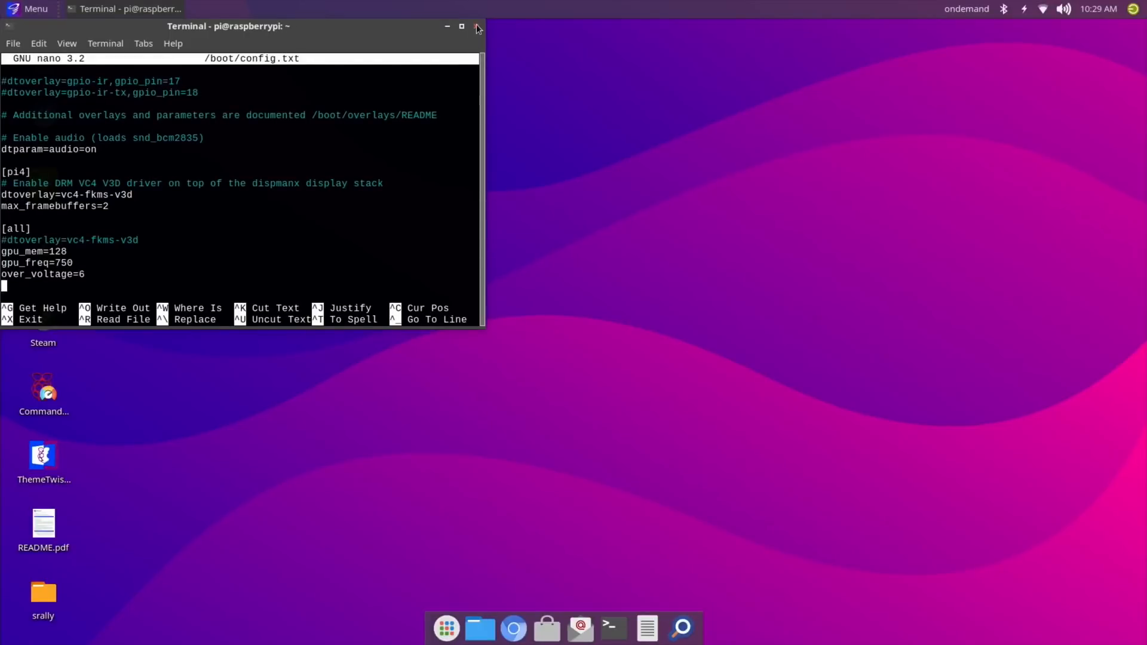
{"action": "left_click", "coordinate": [475, 29]}
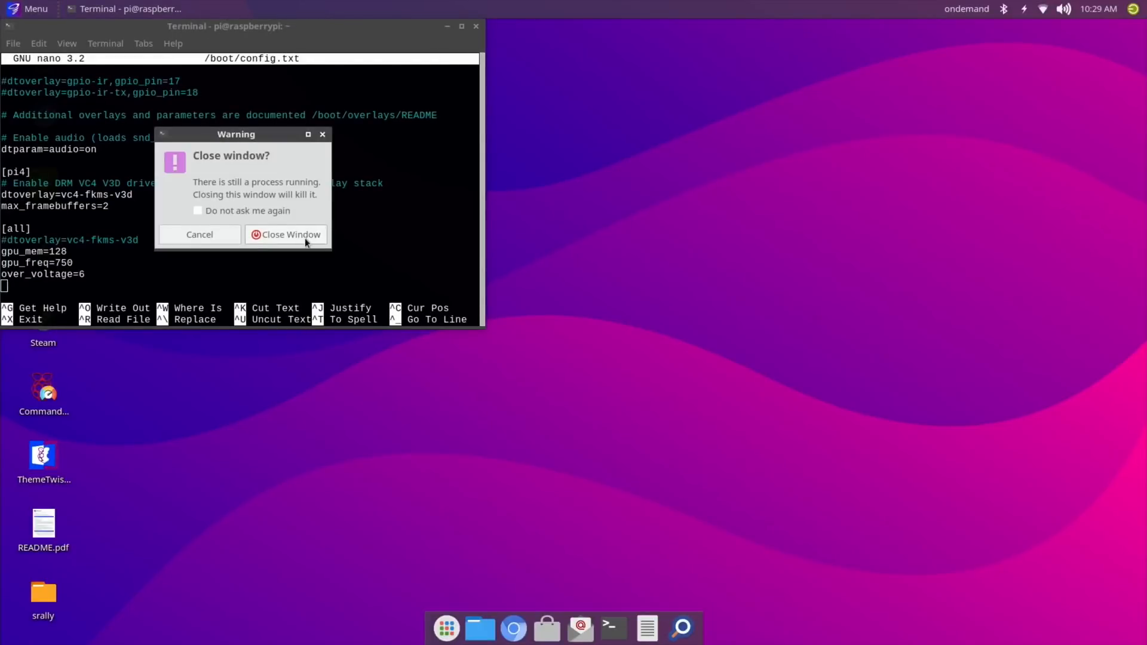
{"action": "left_click", "coordinate": [285, 235]}
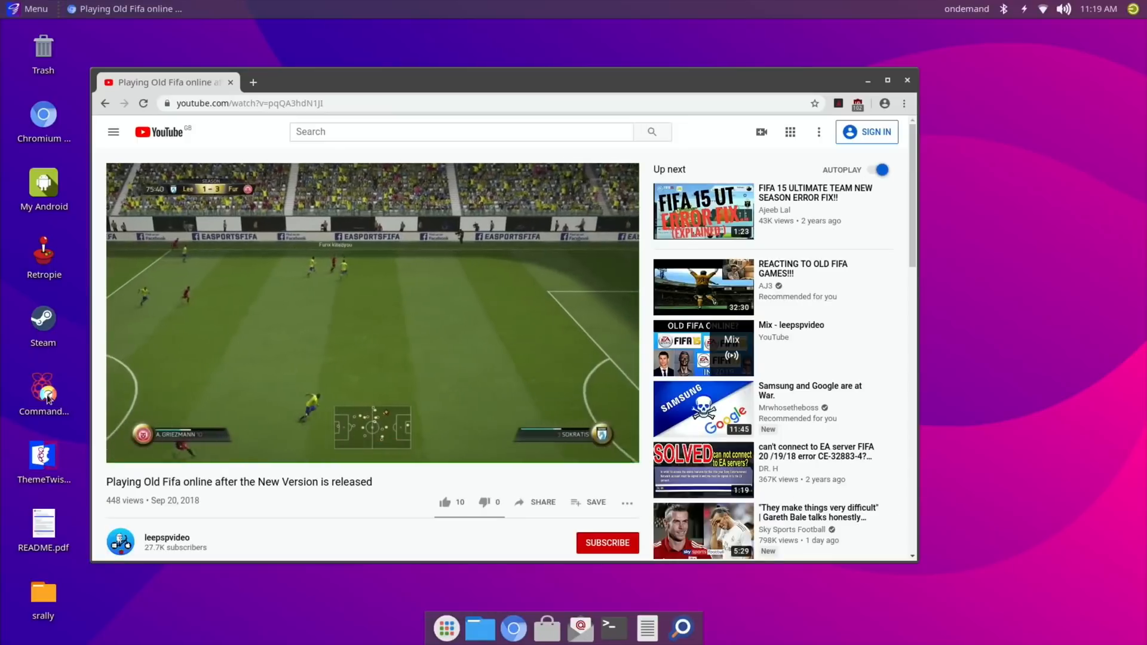
Launch Commander Pi over the playing FIFA video and dismiss its update notice, showing 53.0°C.
{"action": "left_click", "coordinate": [43, 387]}
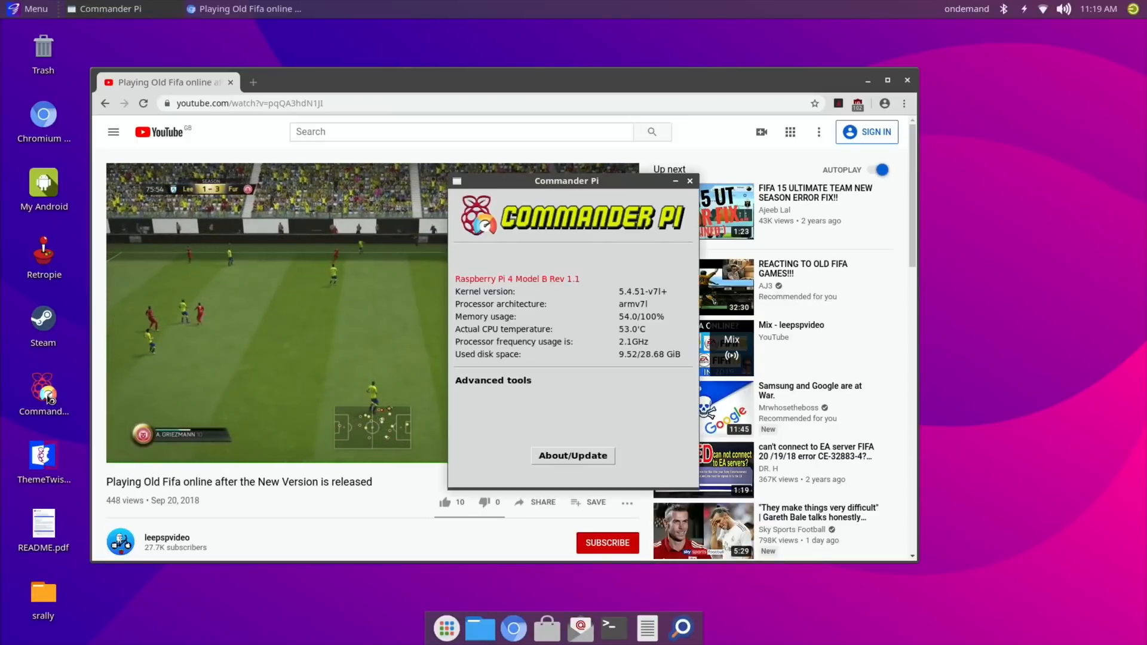
{"action": "left_click", "coordinate": [573, 455]}
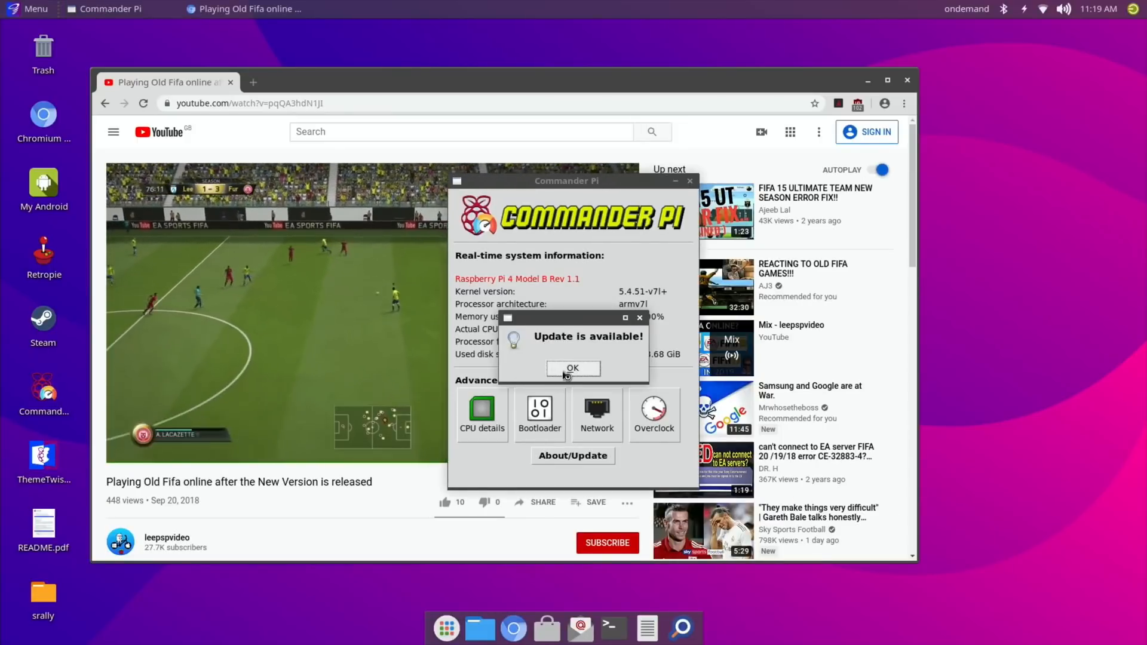
{"action": "left_click", "coordinate": [573, 368]}
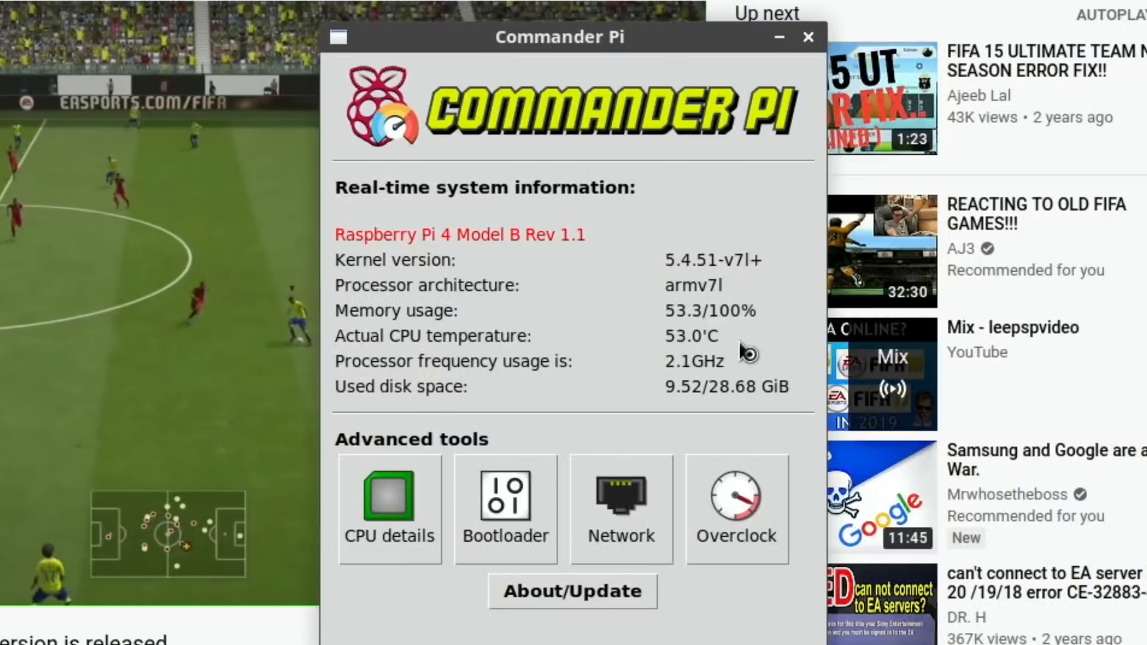
{"action": "mouse_move", "coordinate": [614, 351]}
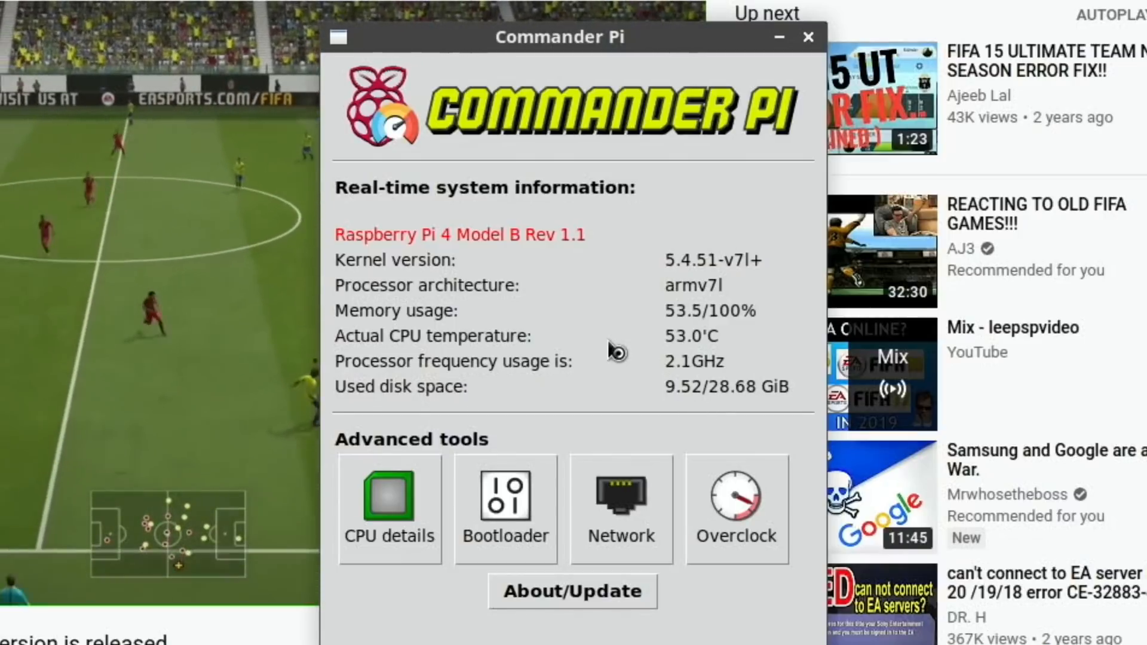